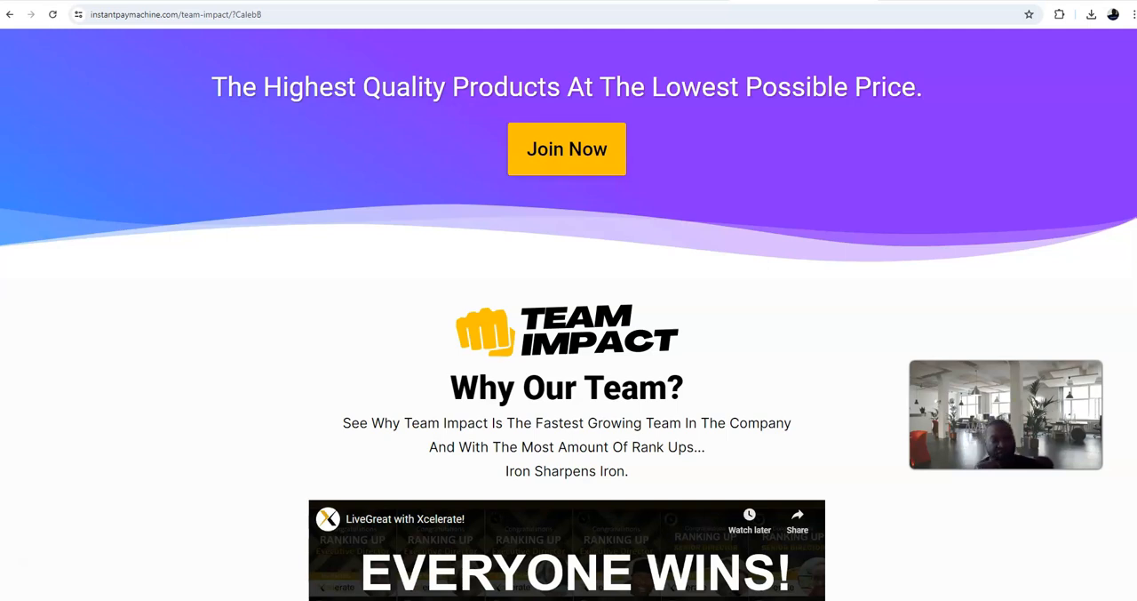
mouse_move(373, 176)
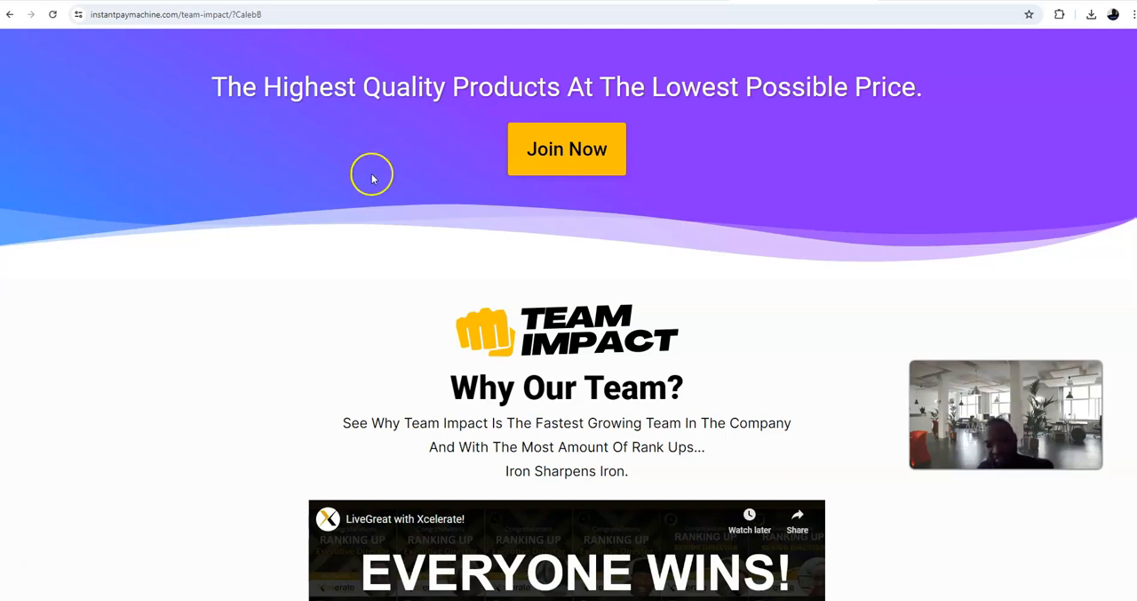
mouse_move(711, 398)
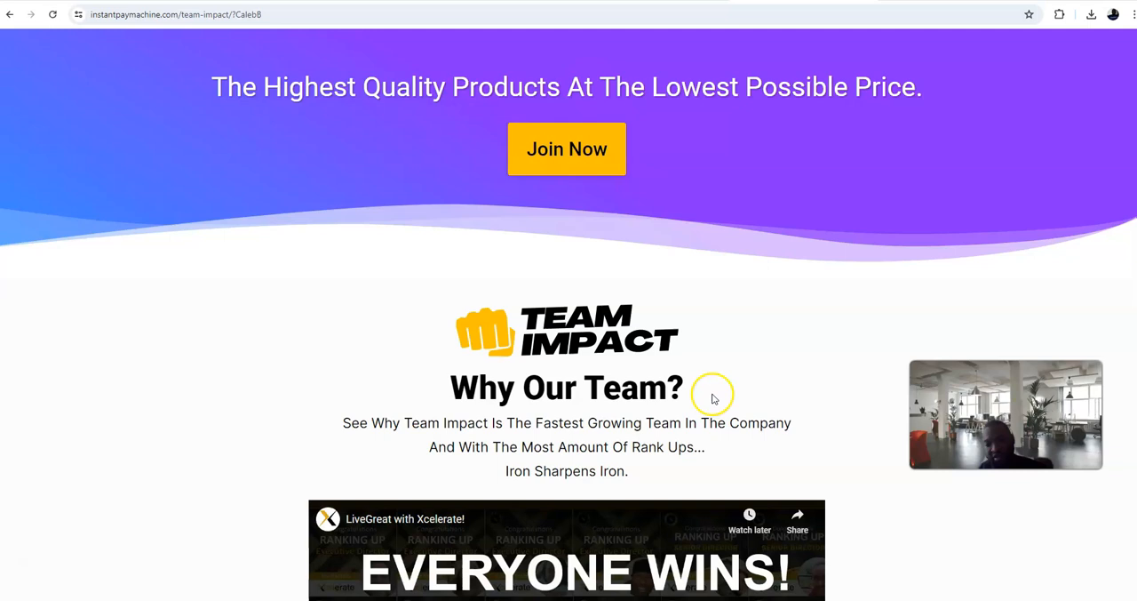
Step: Scroll down the Team Impact page past the videos to Step 4's empty Xcelerate ID field
scroll(down, 3)
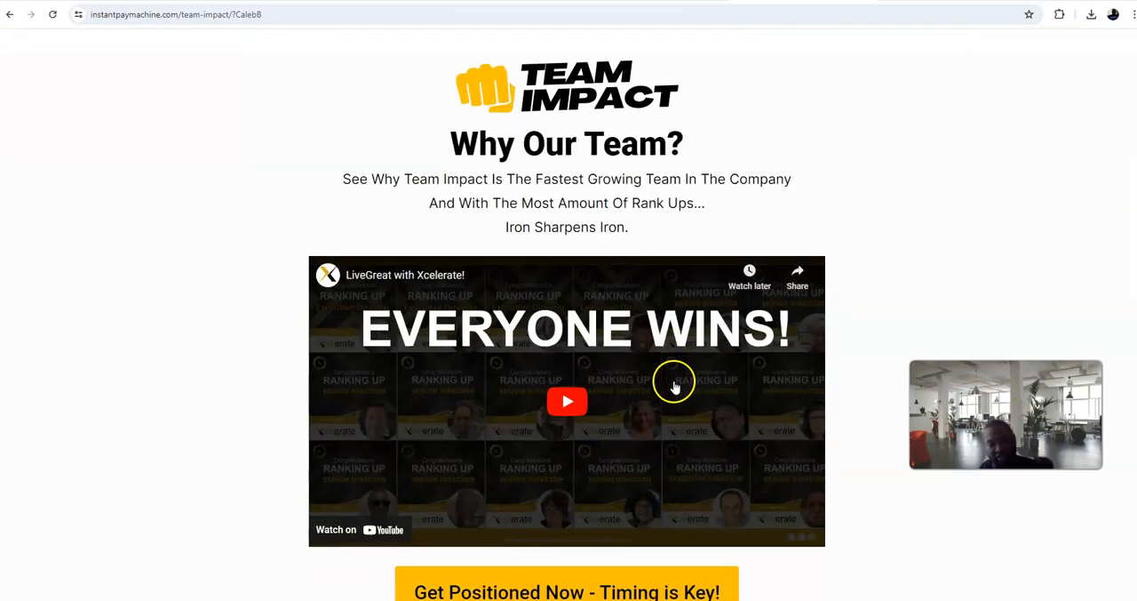
scroll(down, 3)
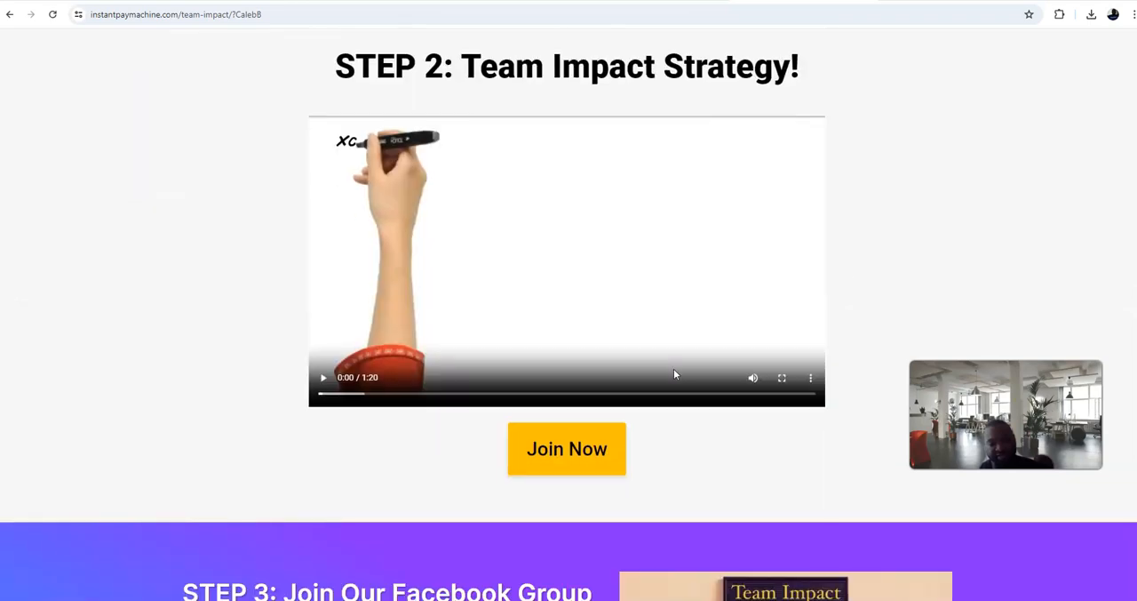
scroll(down, 3)
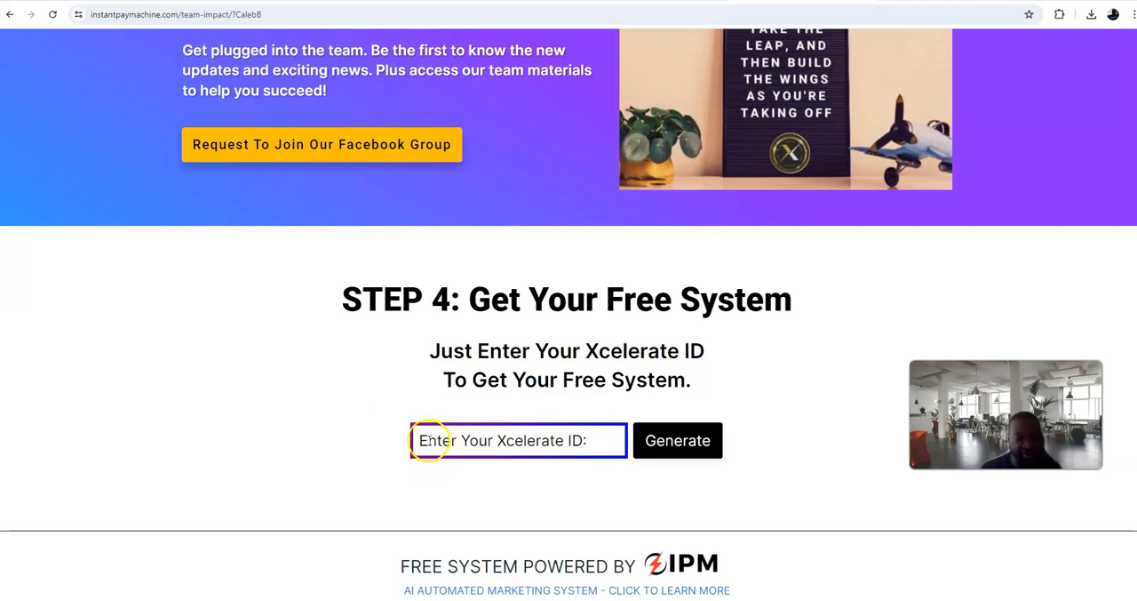
Step: Enter the Xcelerate ID 'calB' into Step 4's ID field
text(c)
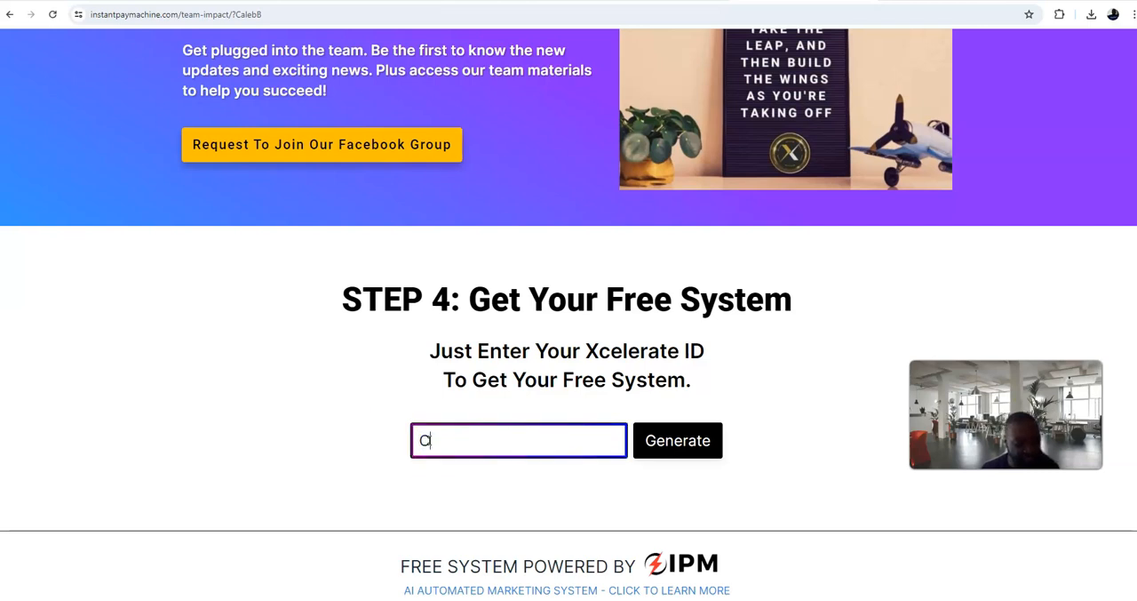
text(aleb)
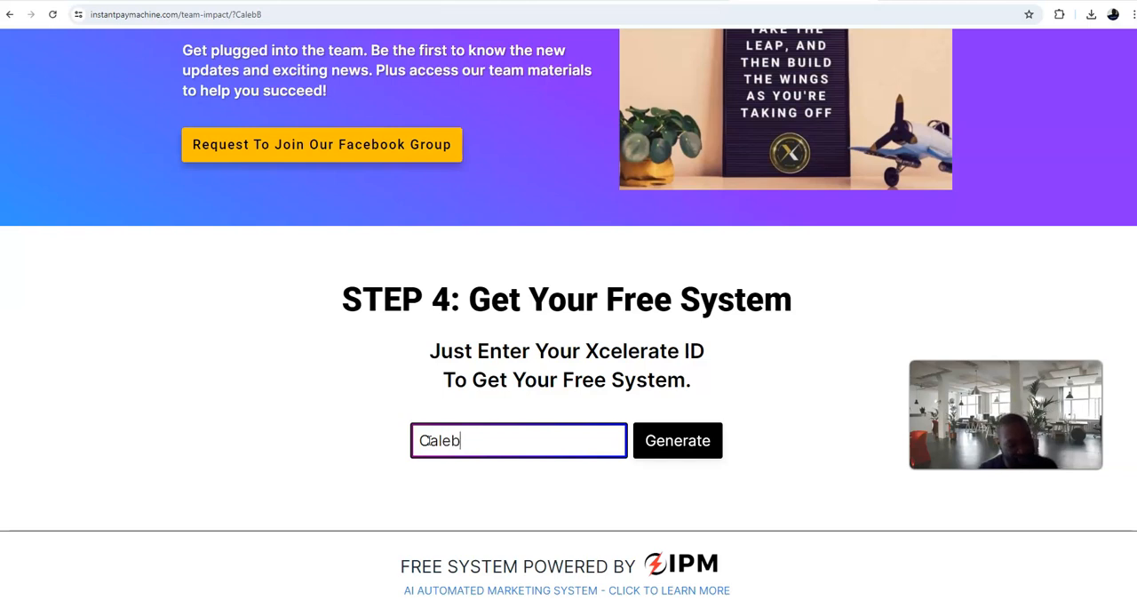
text(B)
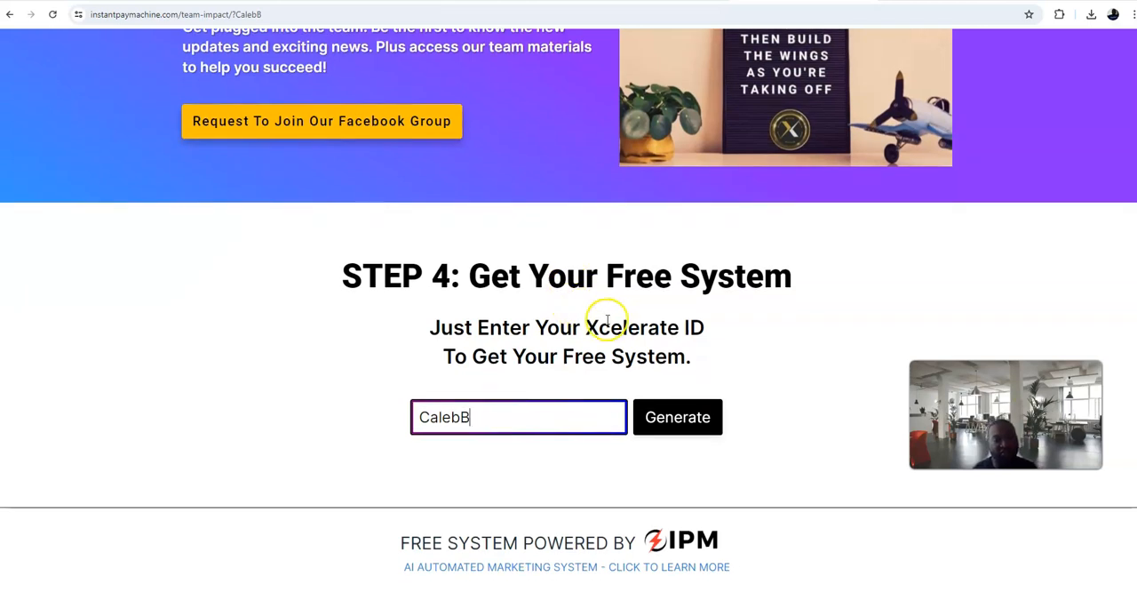
Step: Scroll the Team Impact page to Step 1's Xcelerate Overview video and its Join Now button
scroll(up, 3)
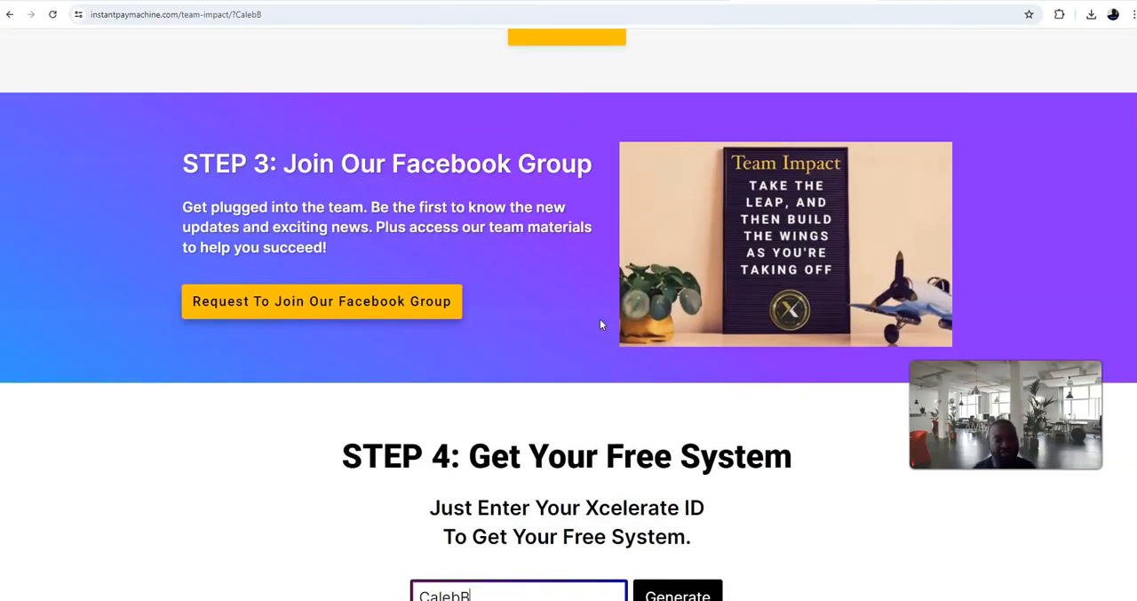
scroll(down, 3)
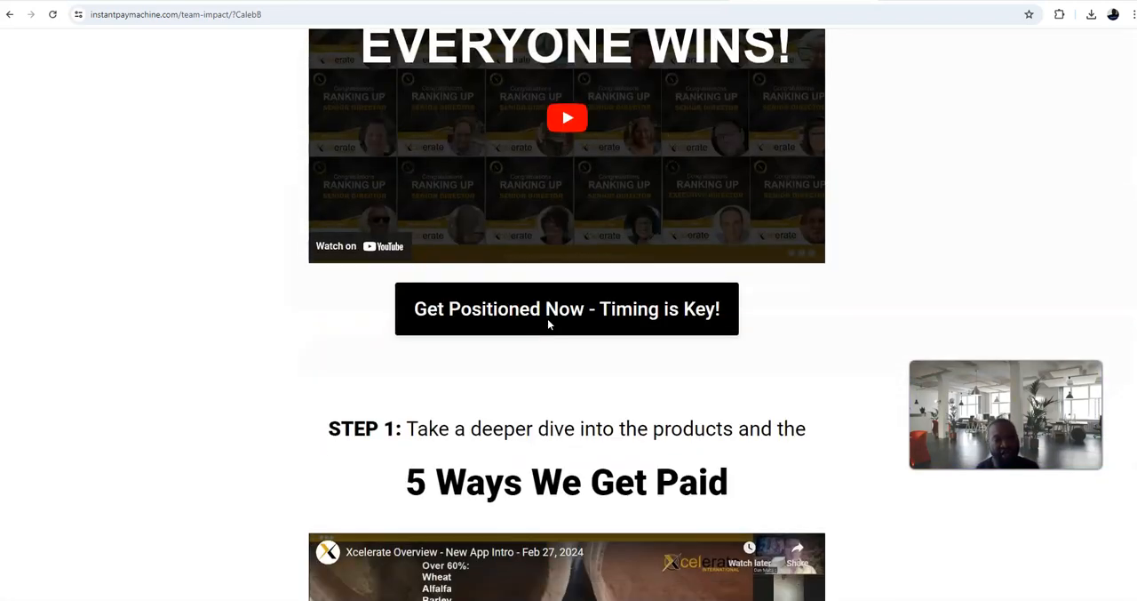
scroll(down, 3)
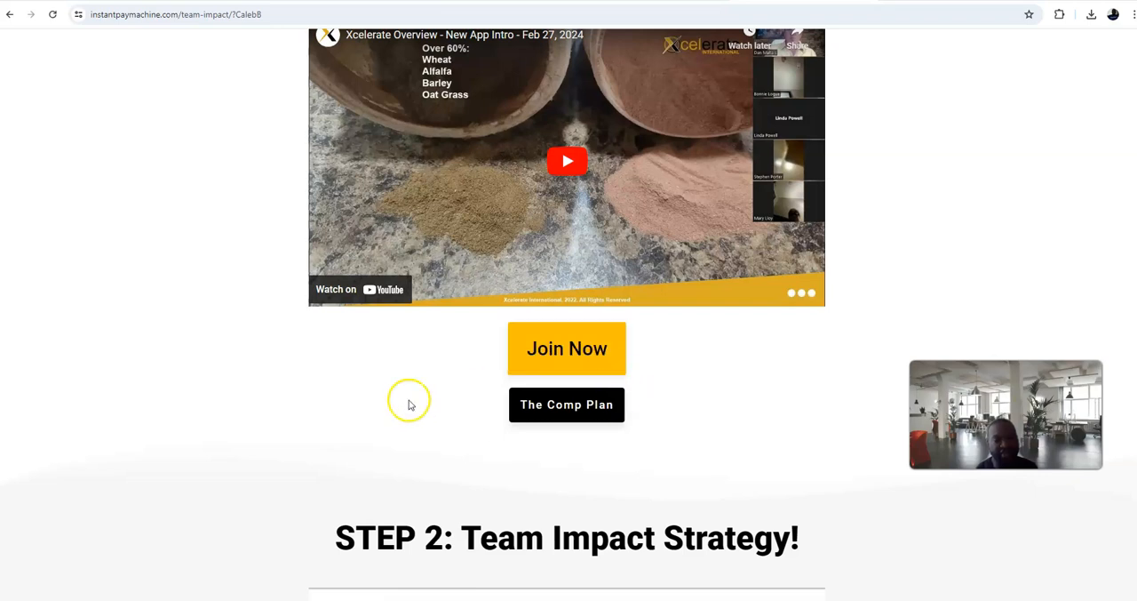
mouse_move(718, 331)
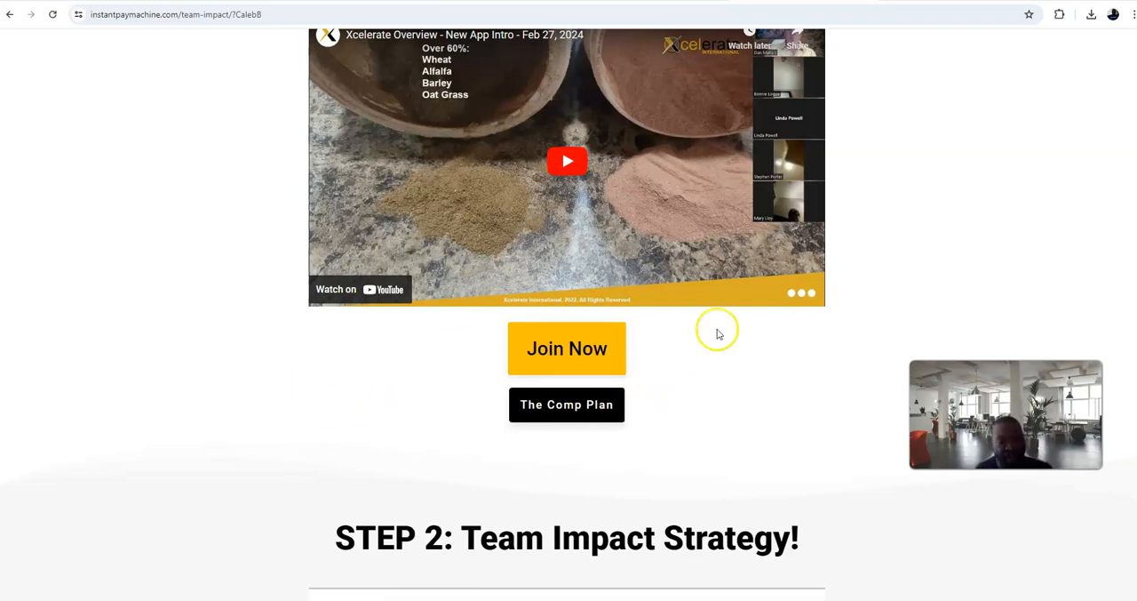
mouse_move(608, 313)
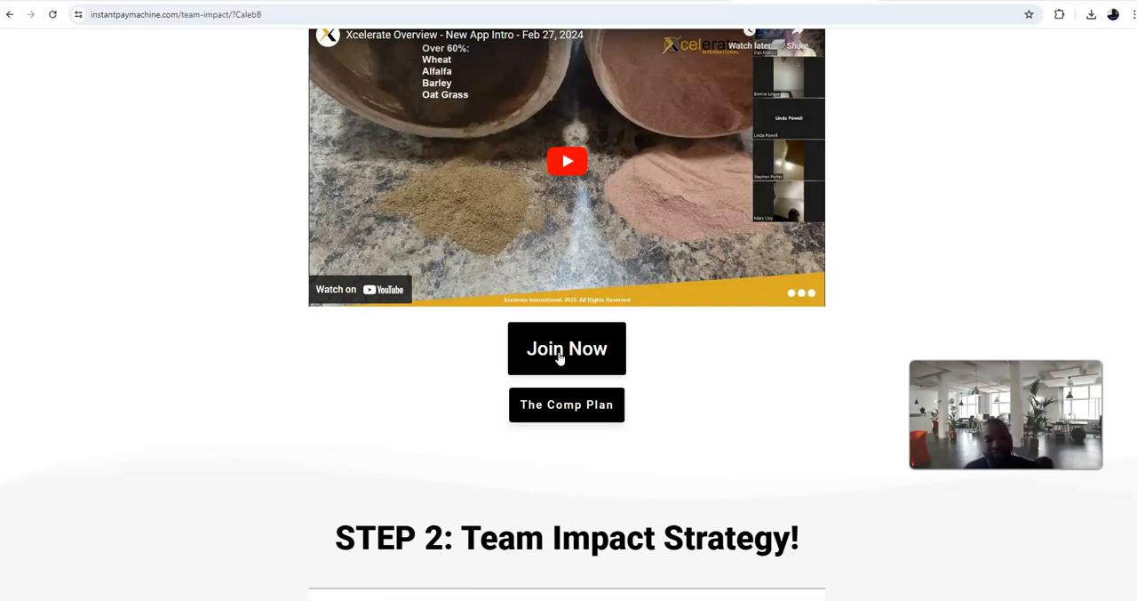
Step: Follow Join Now under the Step 1 video to the Xcelerate signup page on go20x.com
click(567, 348)
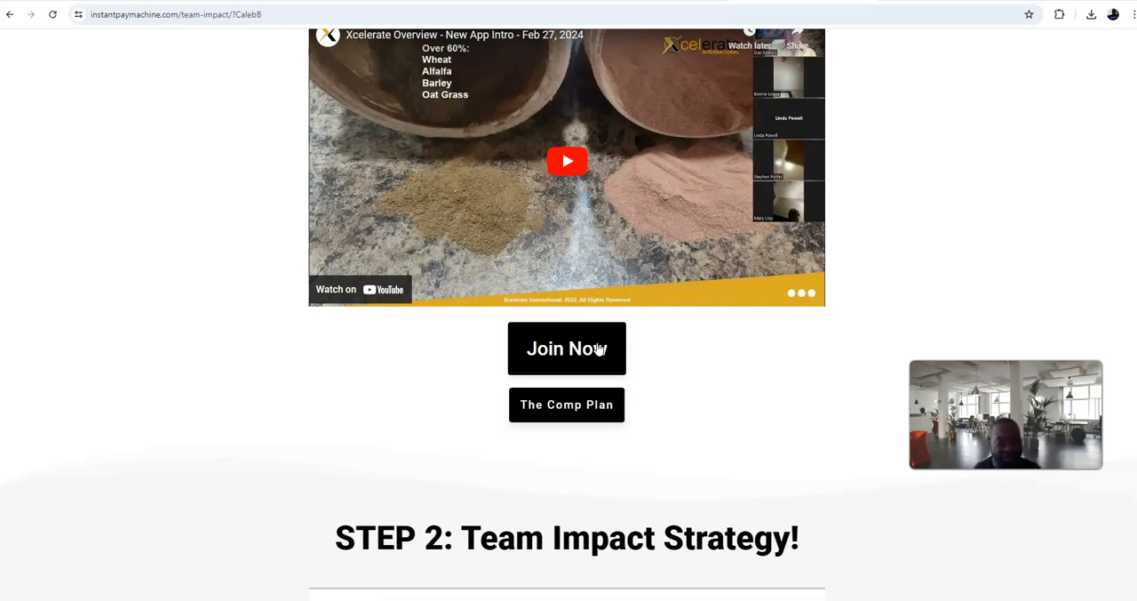
click(567, 349)
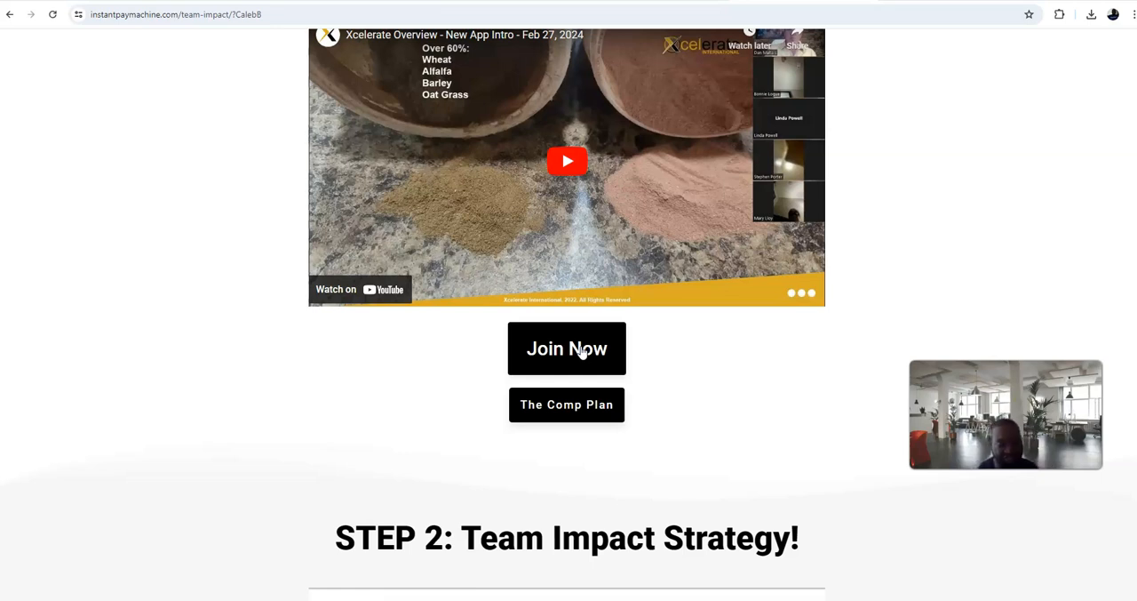
click(566, 348)
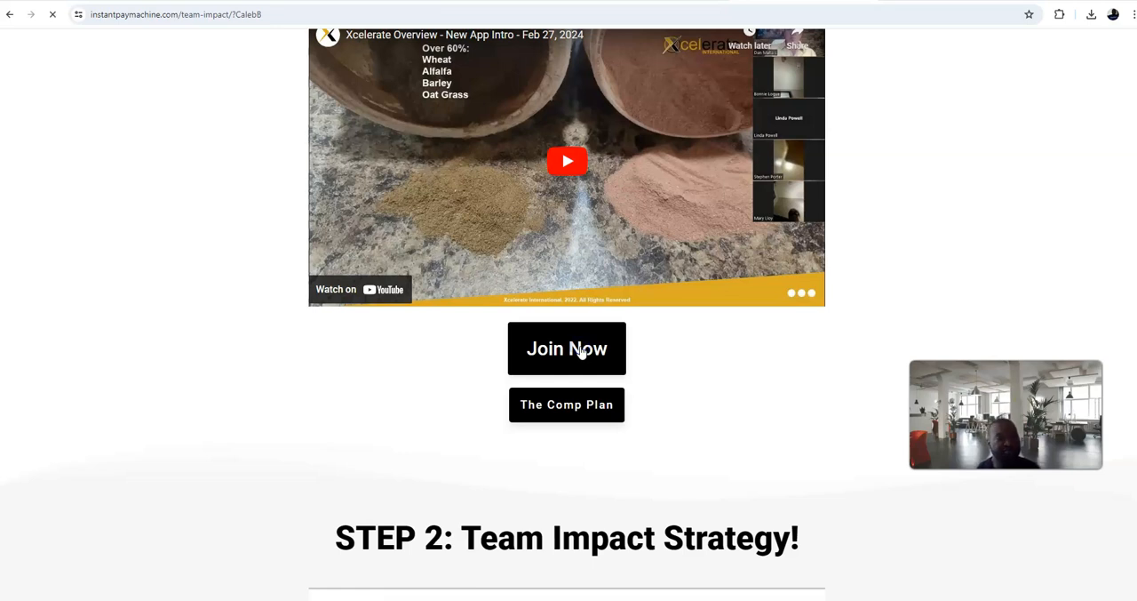
click(566, 348)
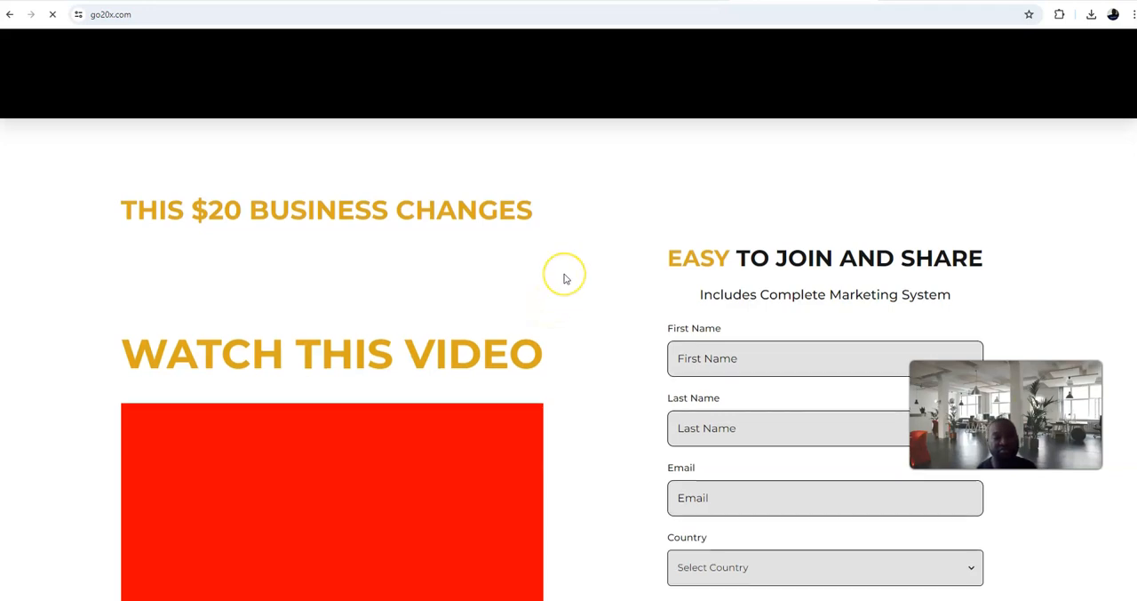
Step: Scroll down the go20x.com signup page to the travel discounts section
scroll(down, 3)
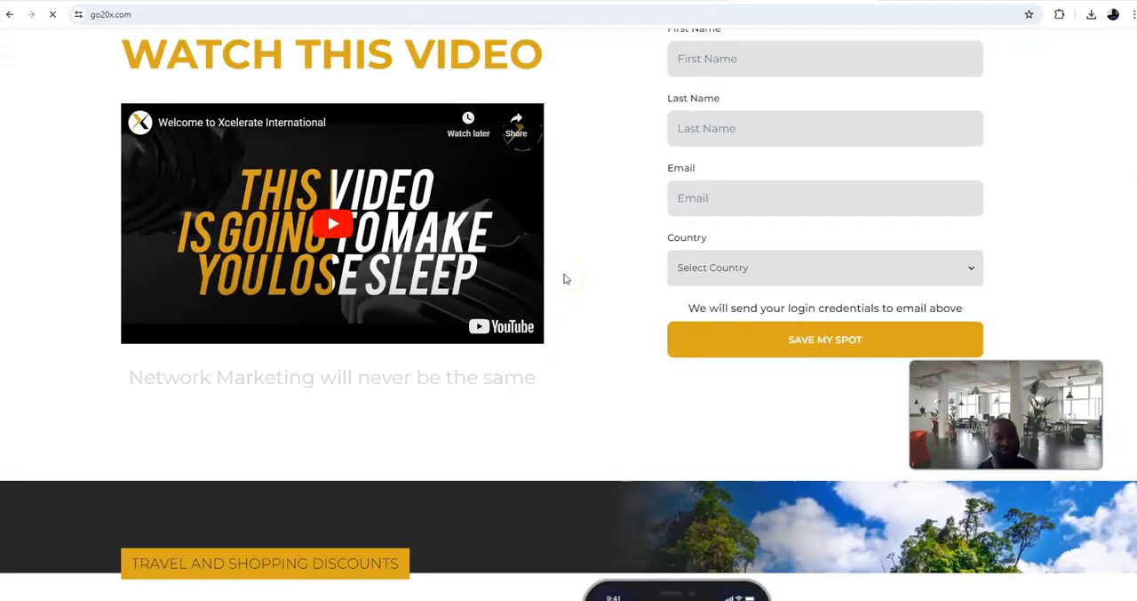
scroll(down, 3)
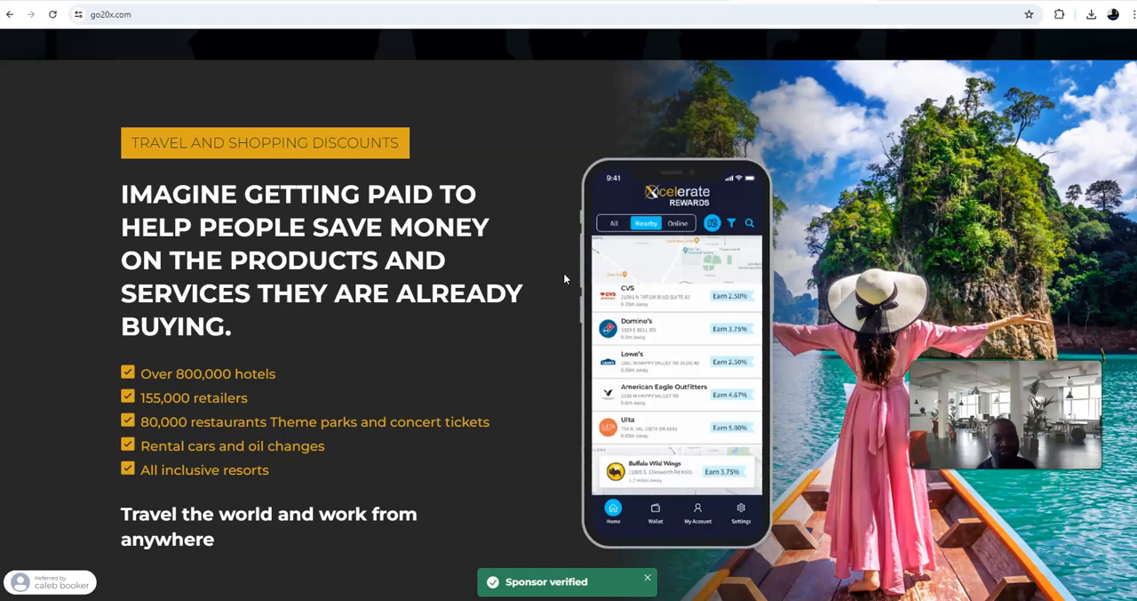
scroll(down, 3)
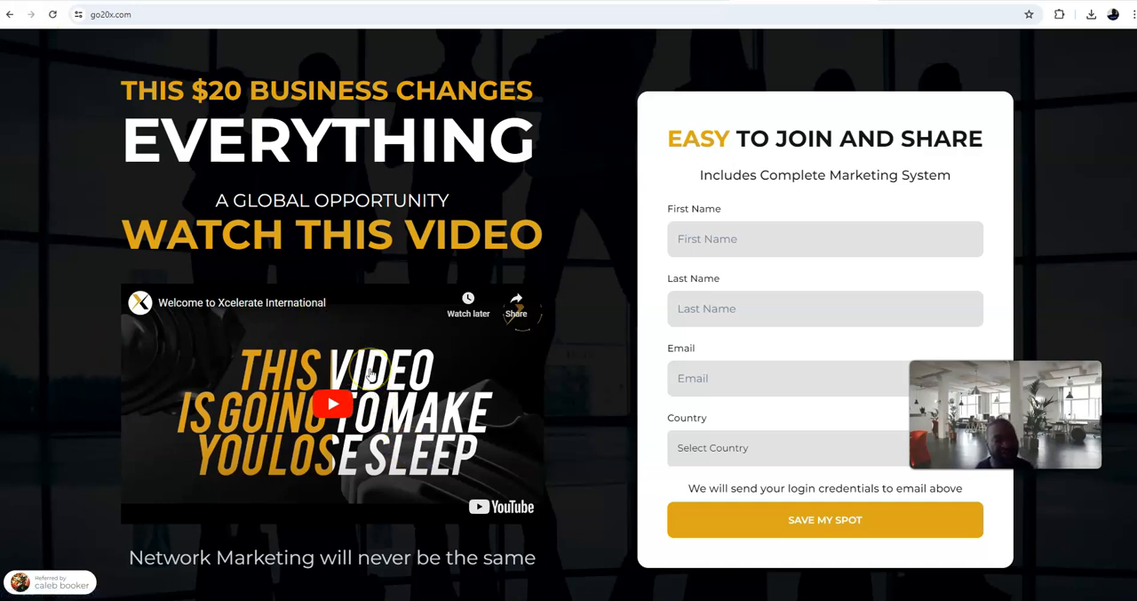
mouse_move(364, 425)
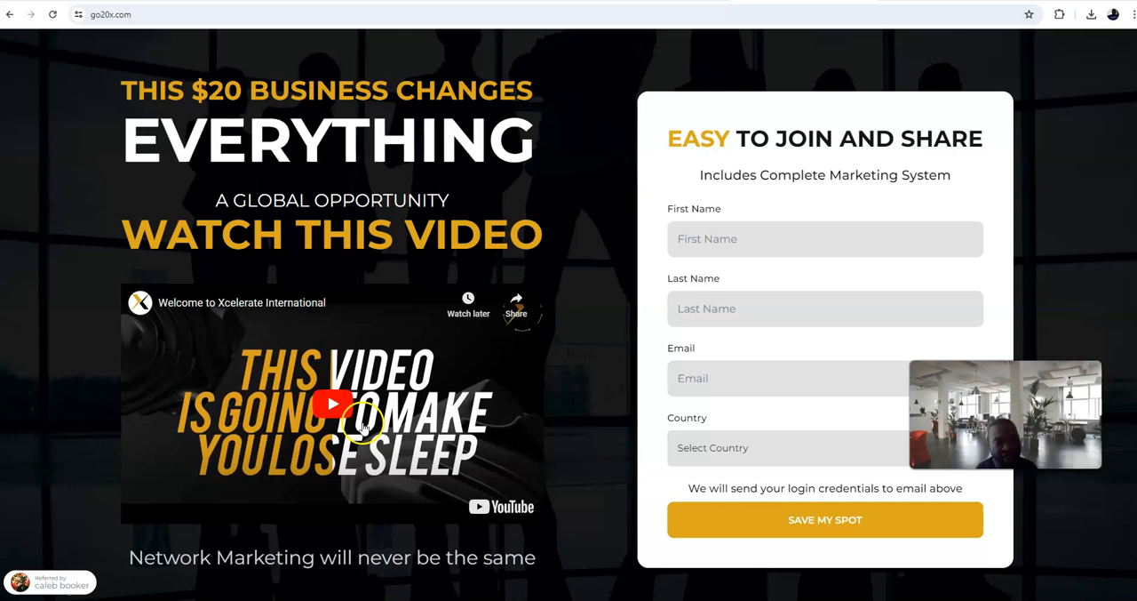
Step: Play the embedded Xcelerate welcome video on go20x.com through to its end screen
click(334, 405)
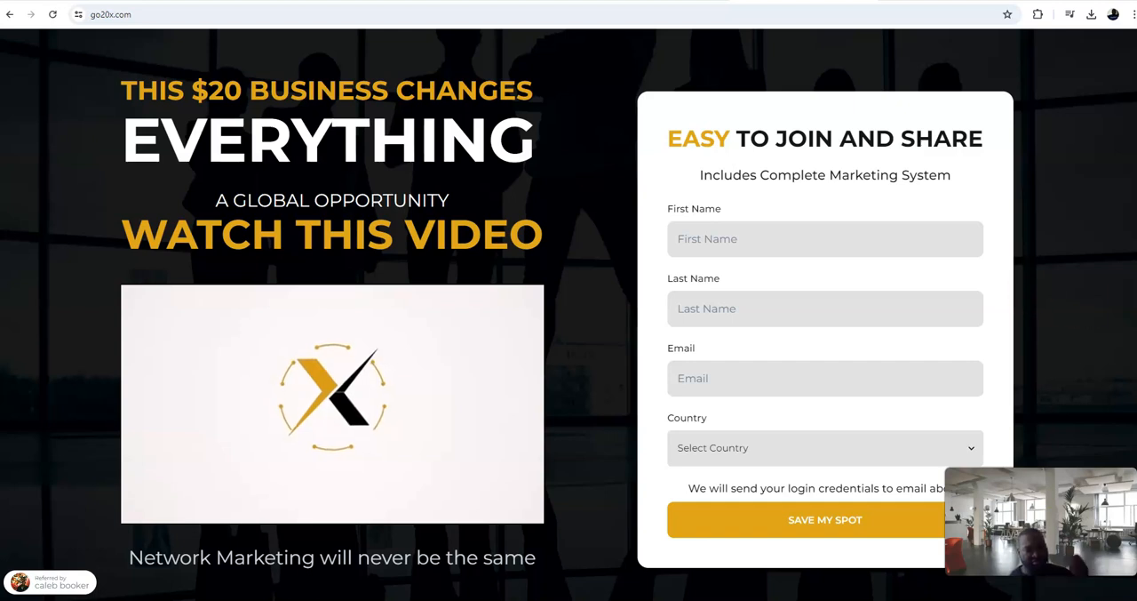
click(331, 405)
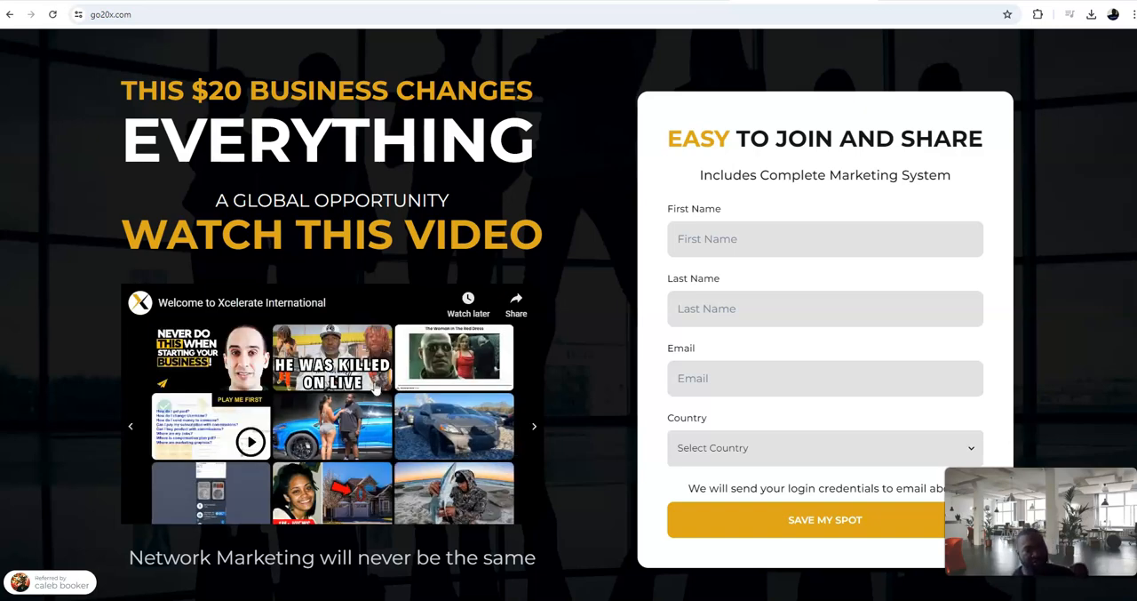
Step: Scroll down go20x.com through travel, nutrition and precious metals sections to the footer
scroll(down, 3)
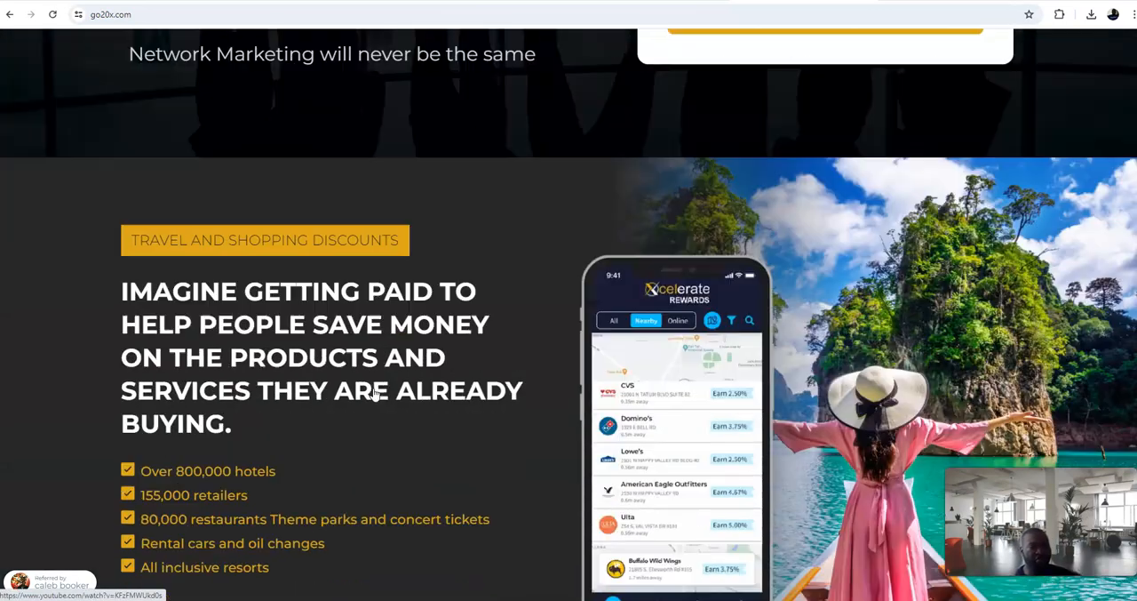
scroll(down, 3)
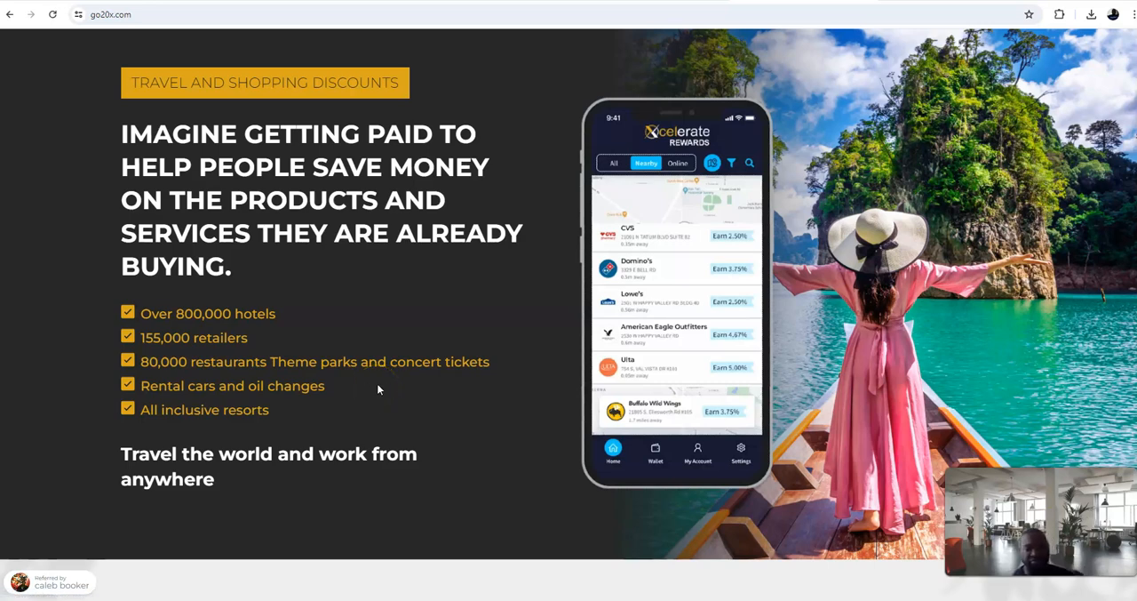
scroll(down, 3)
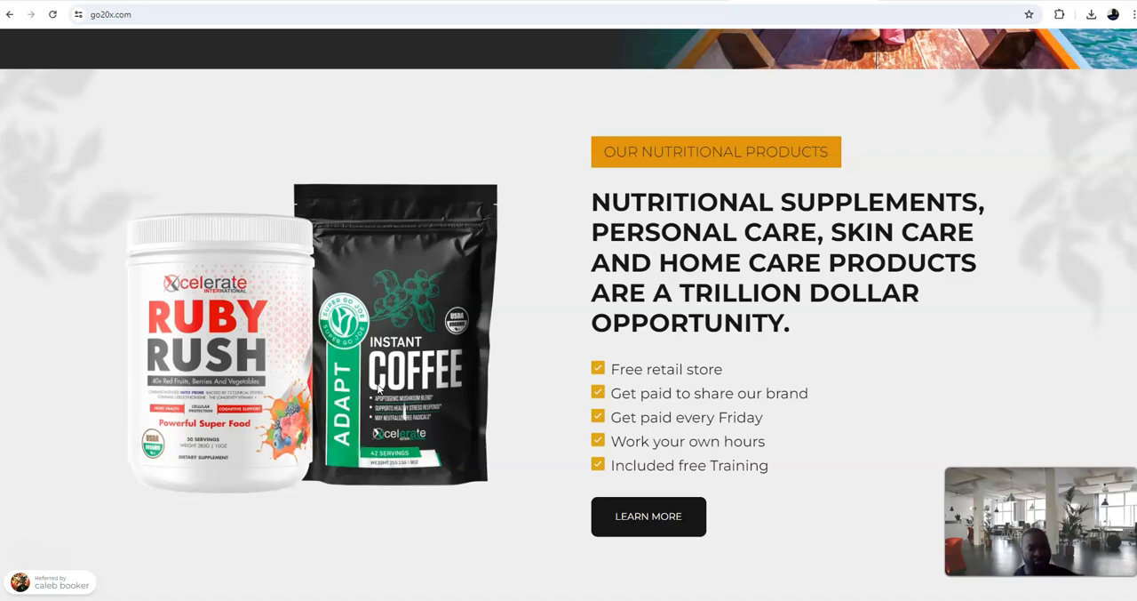
scroll(down, 3)
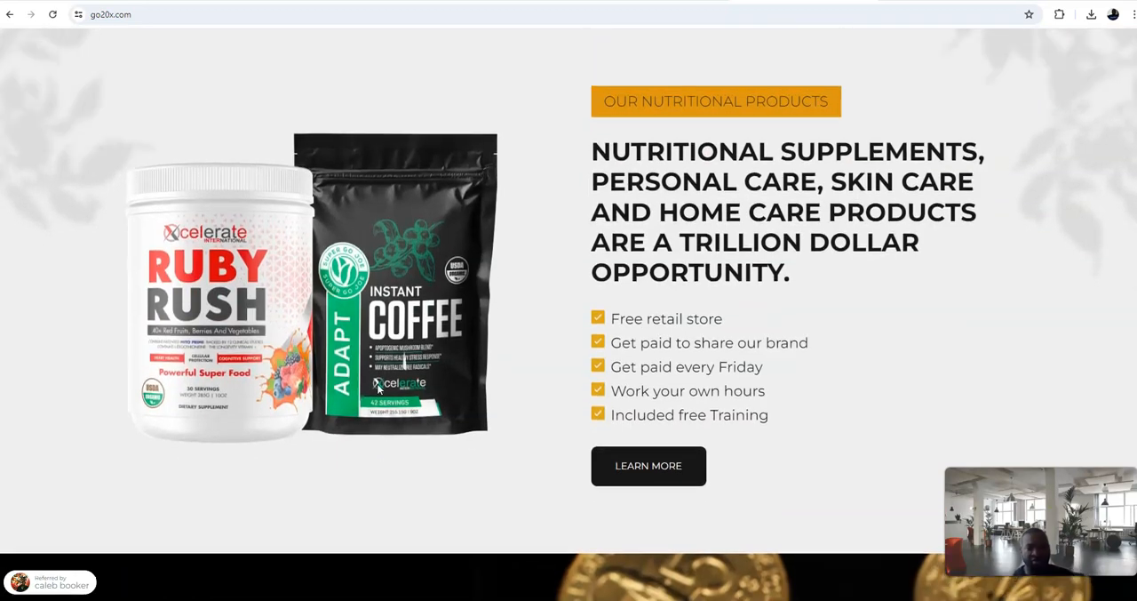
scroll(down, 3)
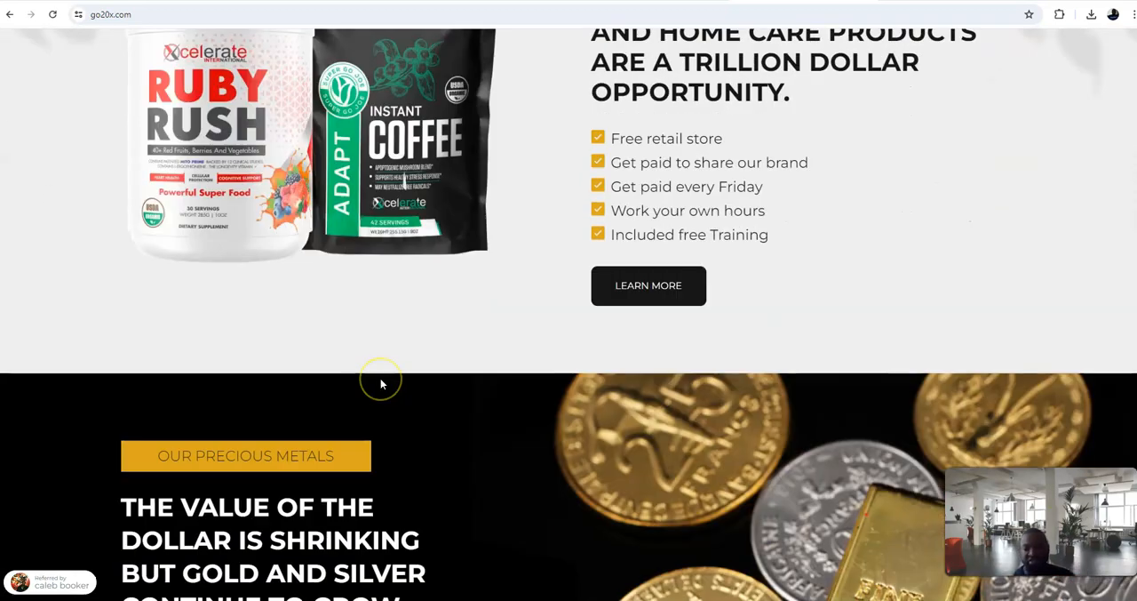
scroll(down, 3)
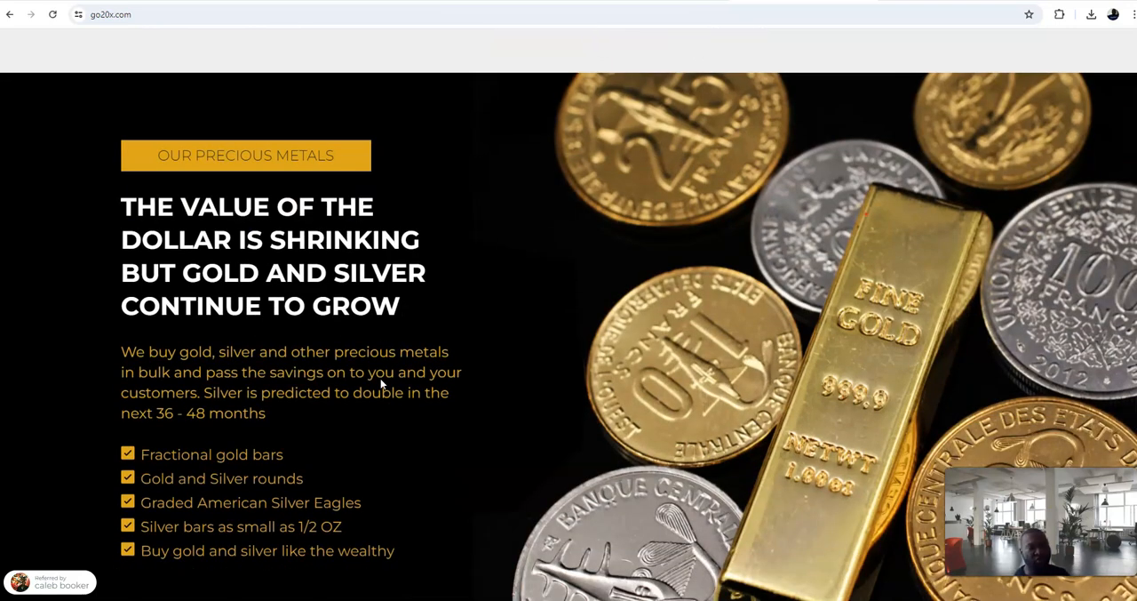
scroll(down, 3)
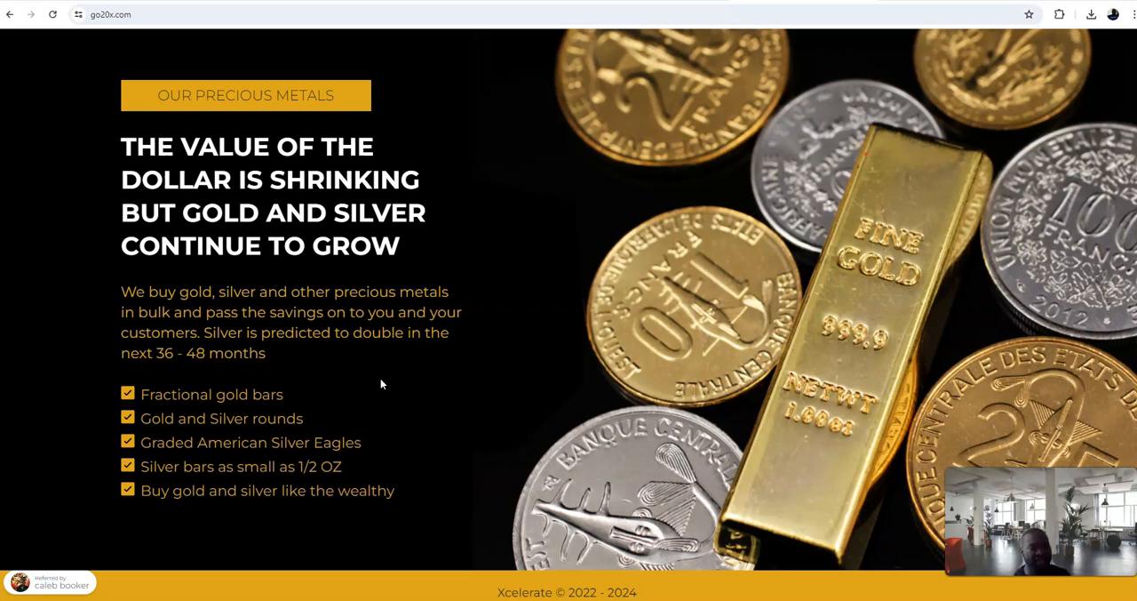
mouse_move(387, 382)
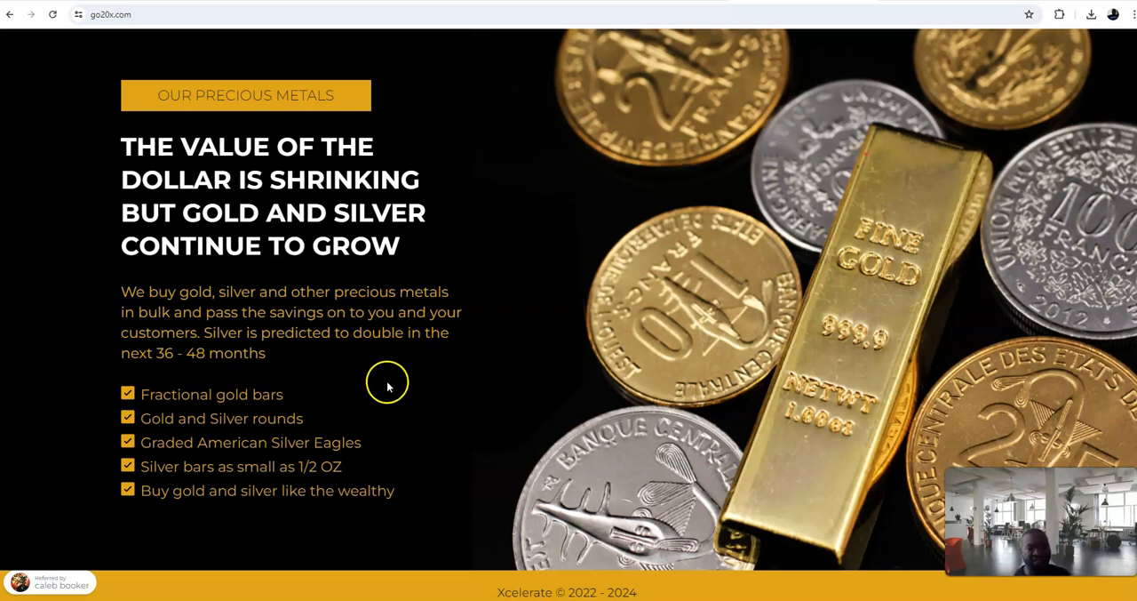
mouse_move(407, 416)
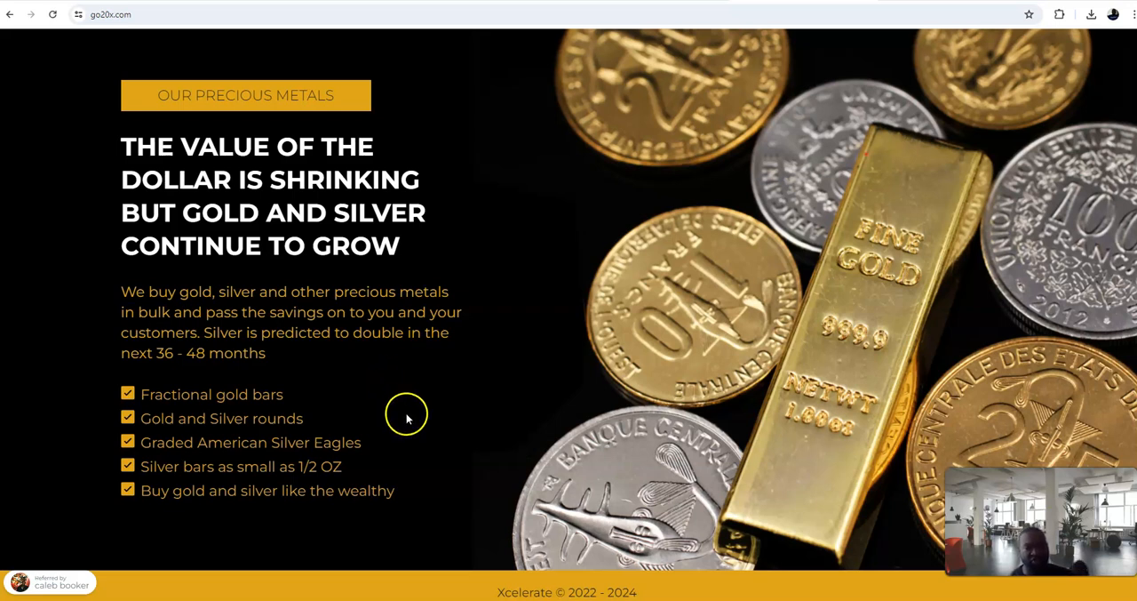
scroll(down, 3)
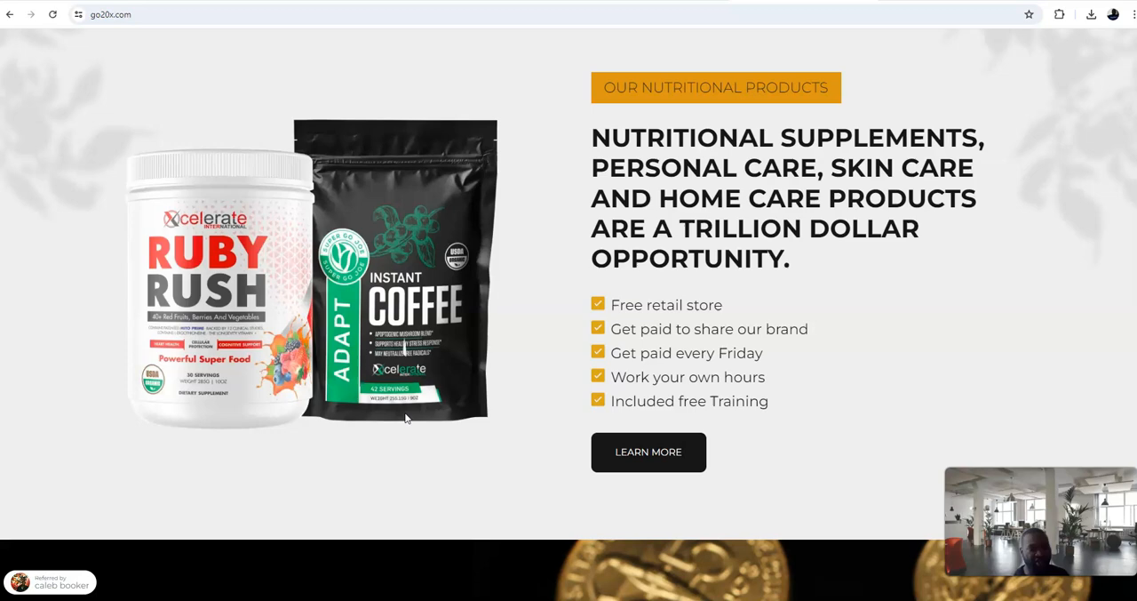
Step: Scroll back toward the $20 business headline and blank join form
scroll(up, 3)
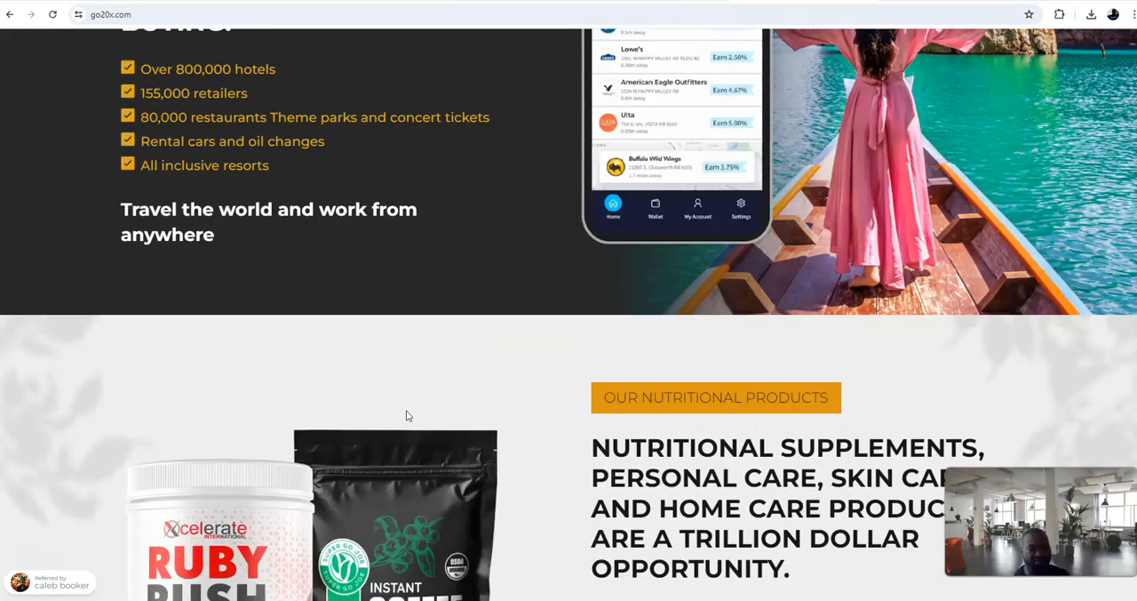
scroll(up, 3)
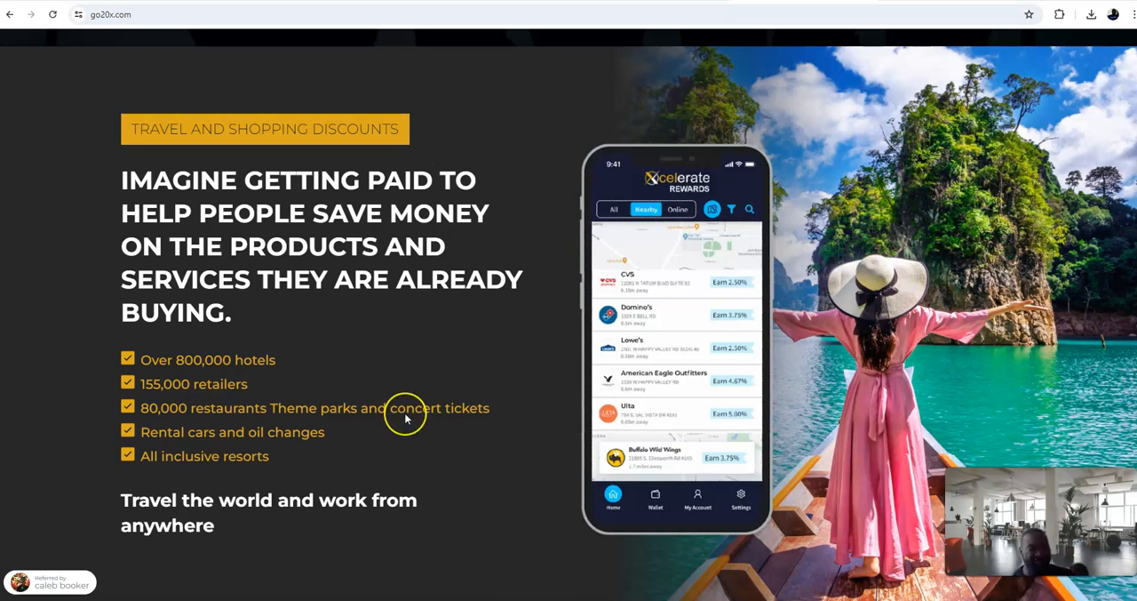
mouse_move(412, 420)
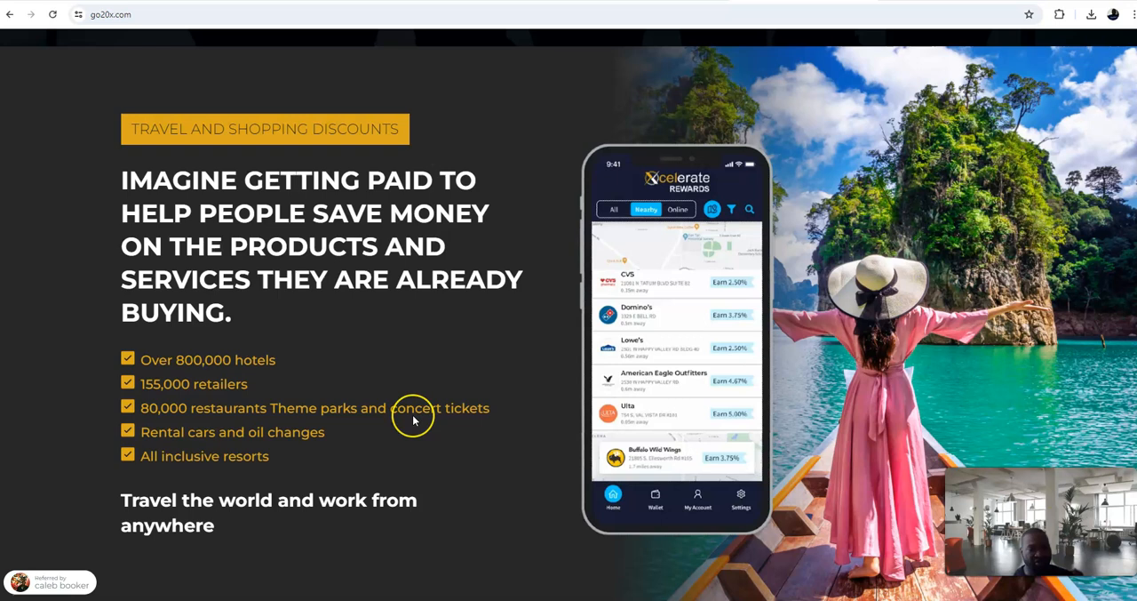
mouse_move(412, 416)
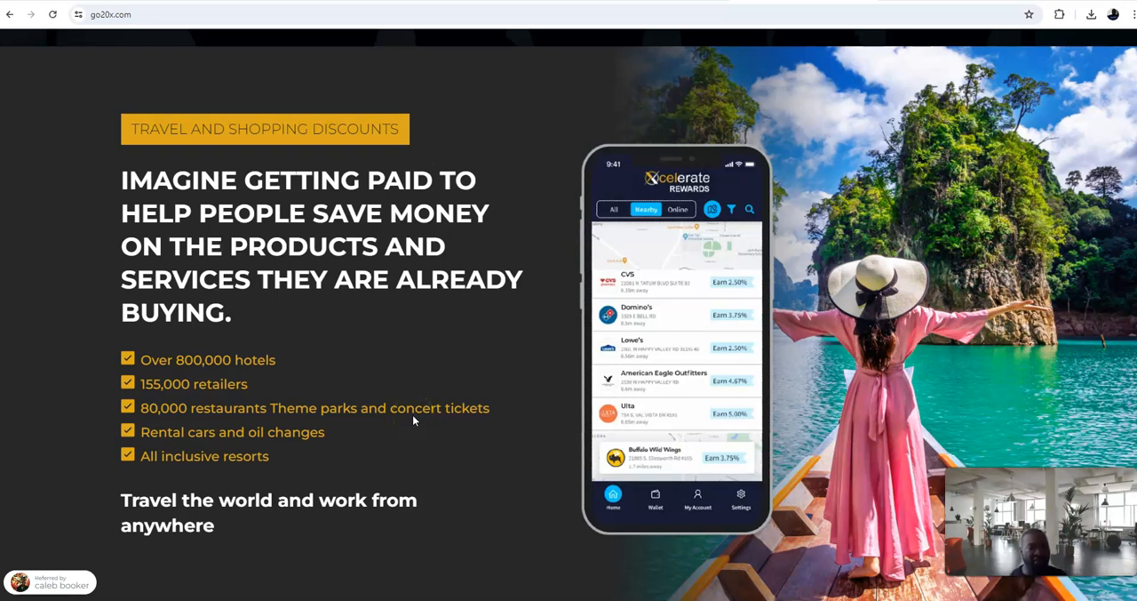
mouse_move(414, 419)
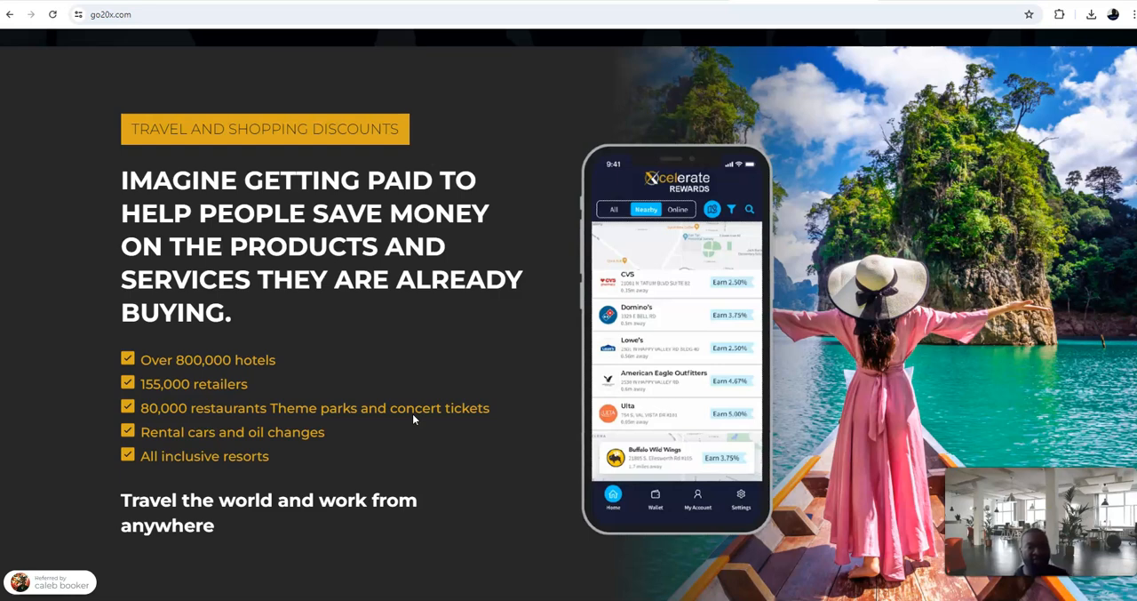
scroll(down, 3)
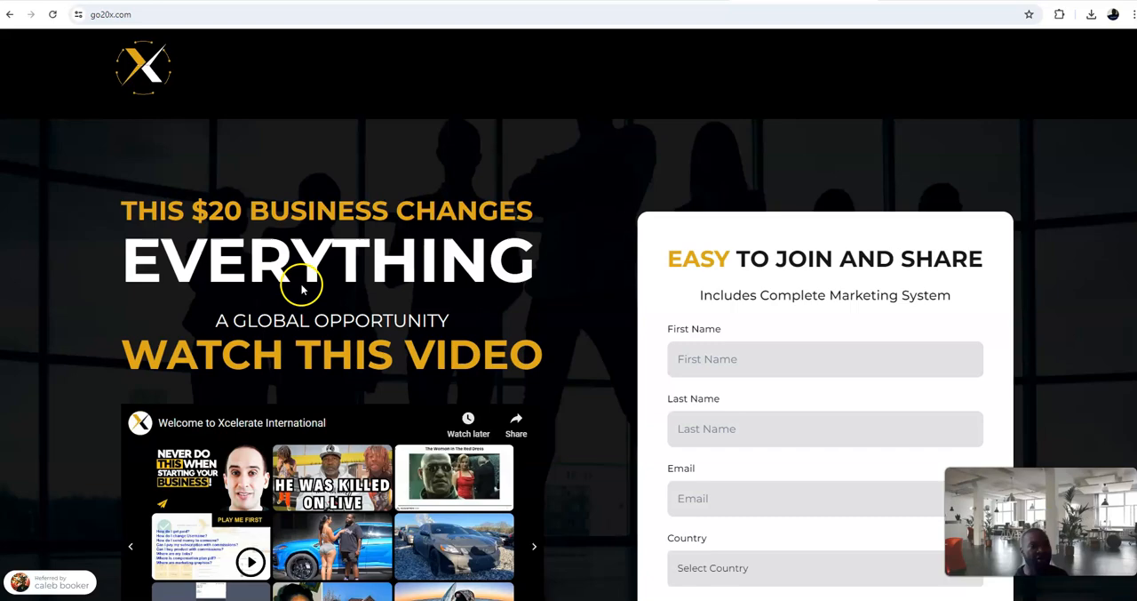
Step: Load the Welcome to Xcelerate International video, then return to the Team Impact page
scroll(down, 3)
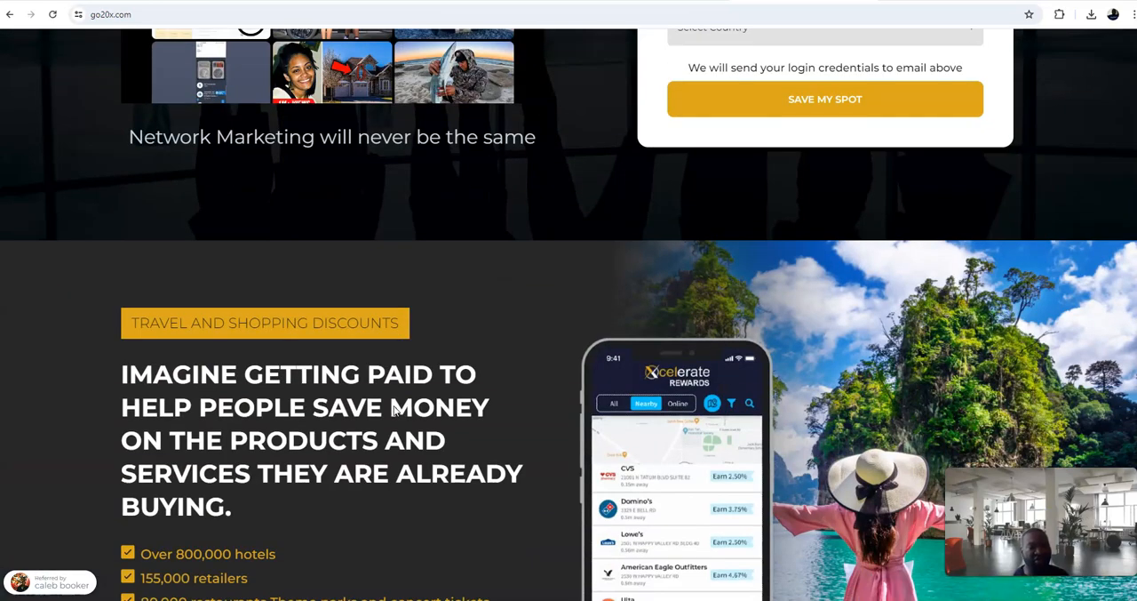
scroll(down, 3)
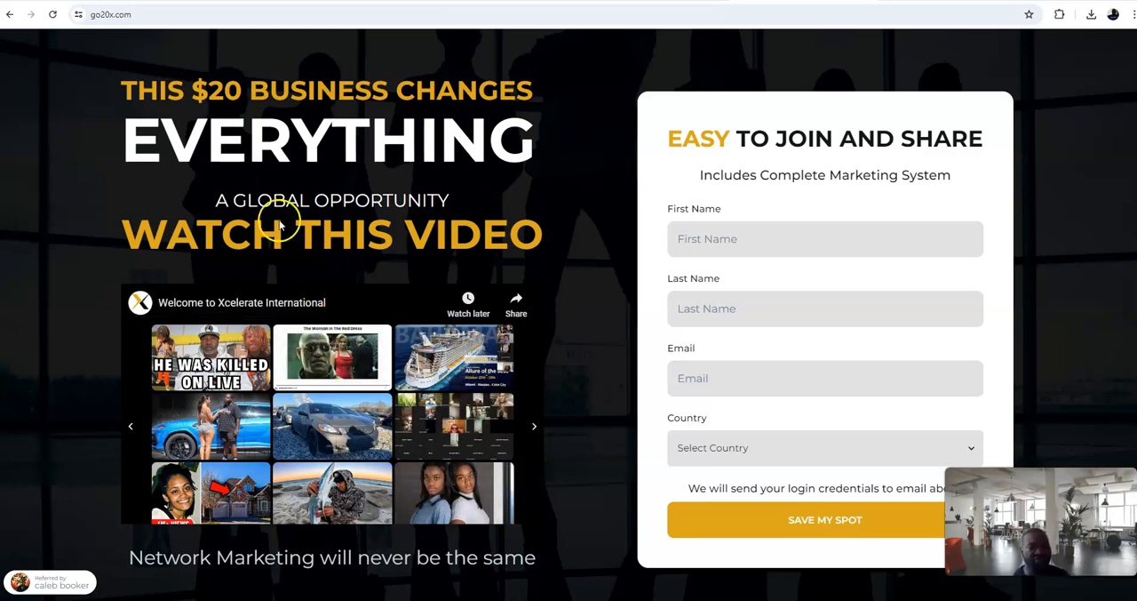
click(52, 14)
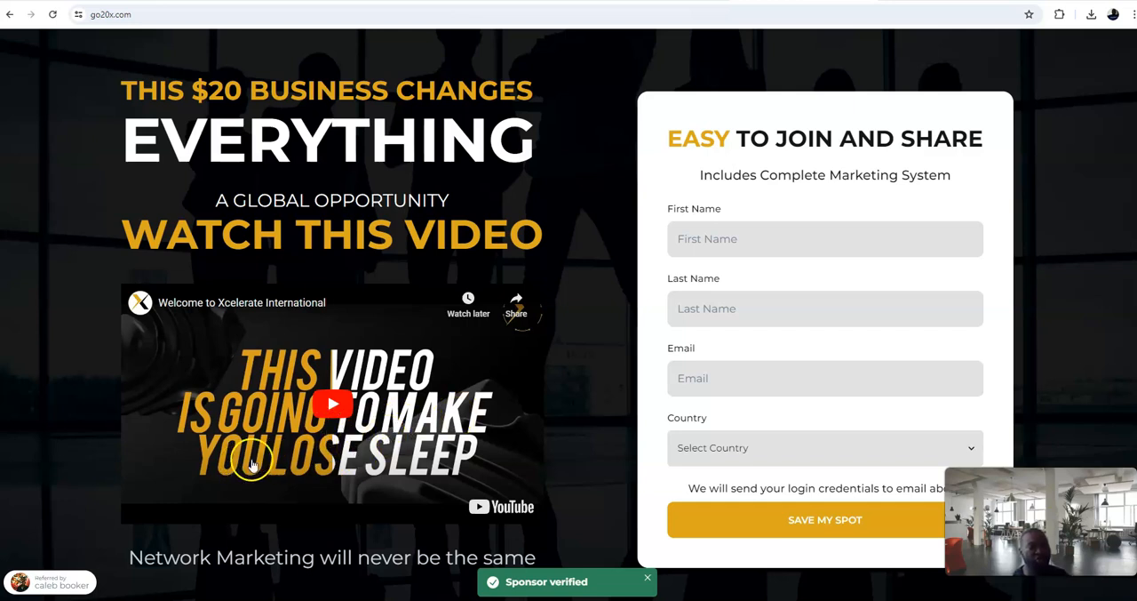
mouse_move(334, 469)
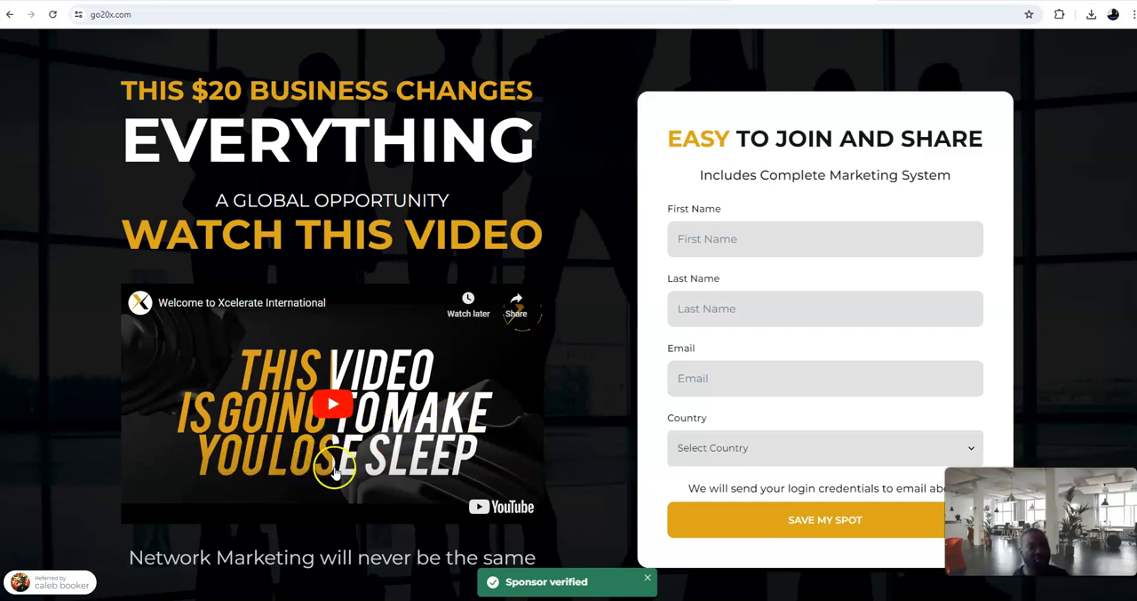
mouse_move(410, 462)
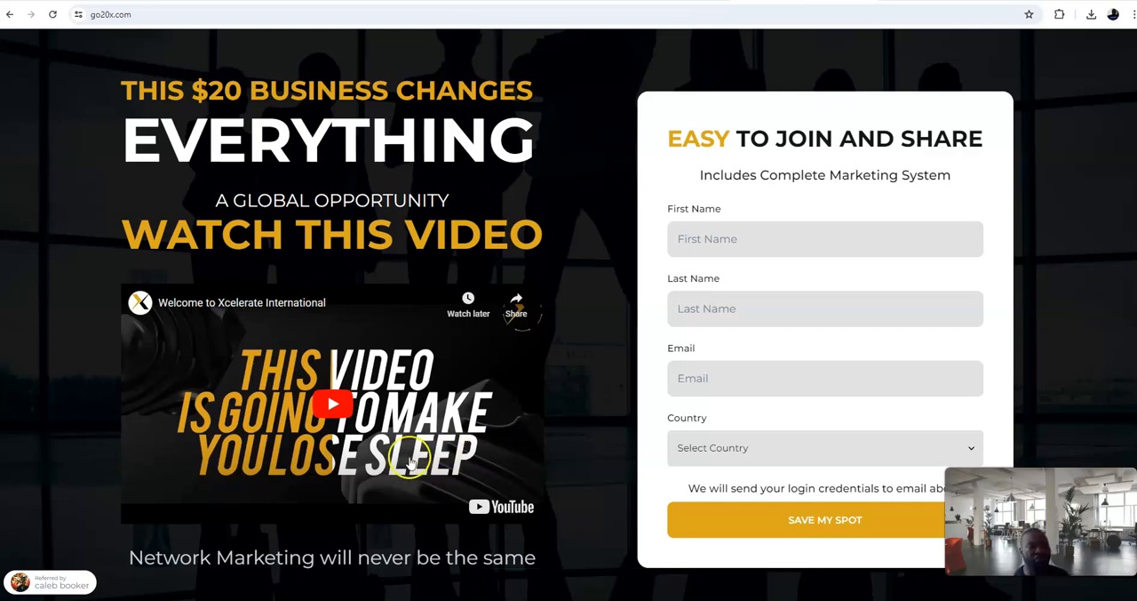
mouse_move(364, 295)
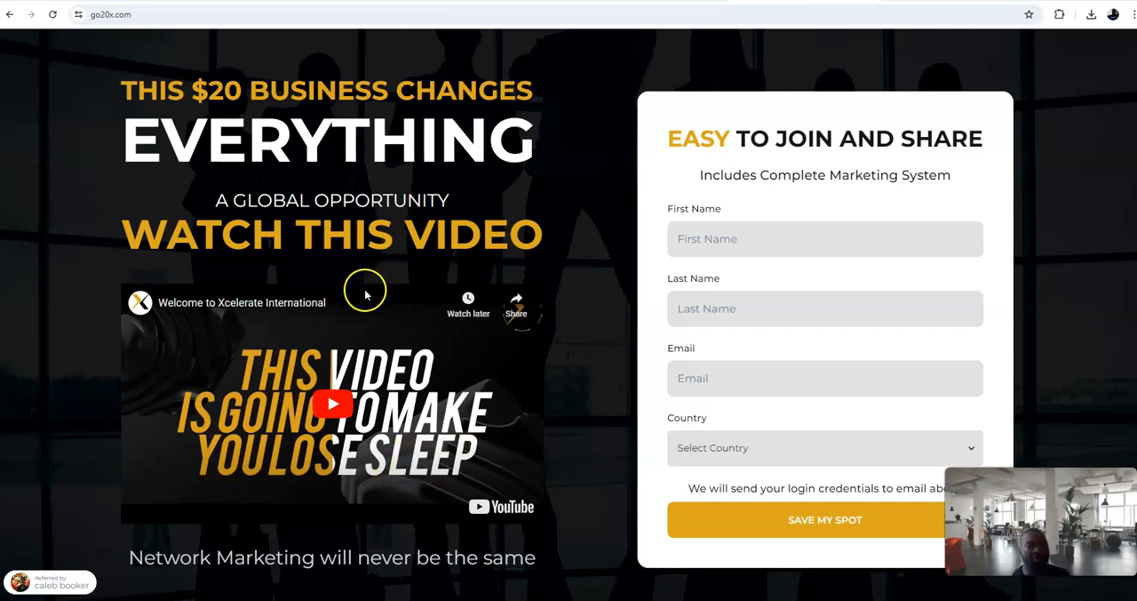
mouse_move(423, 274)
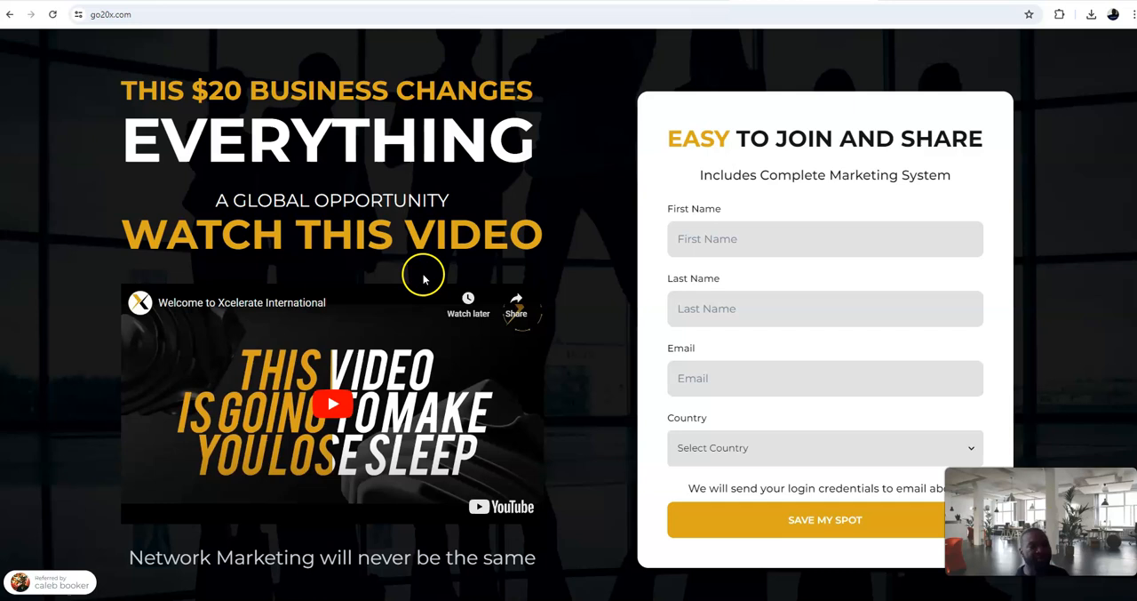
scroll(down, 3)
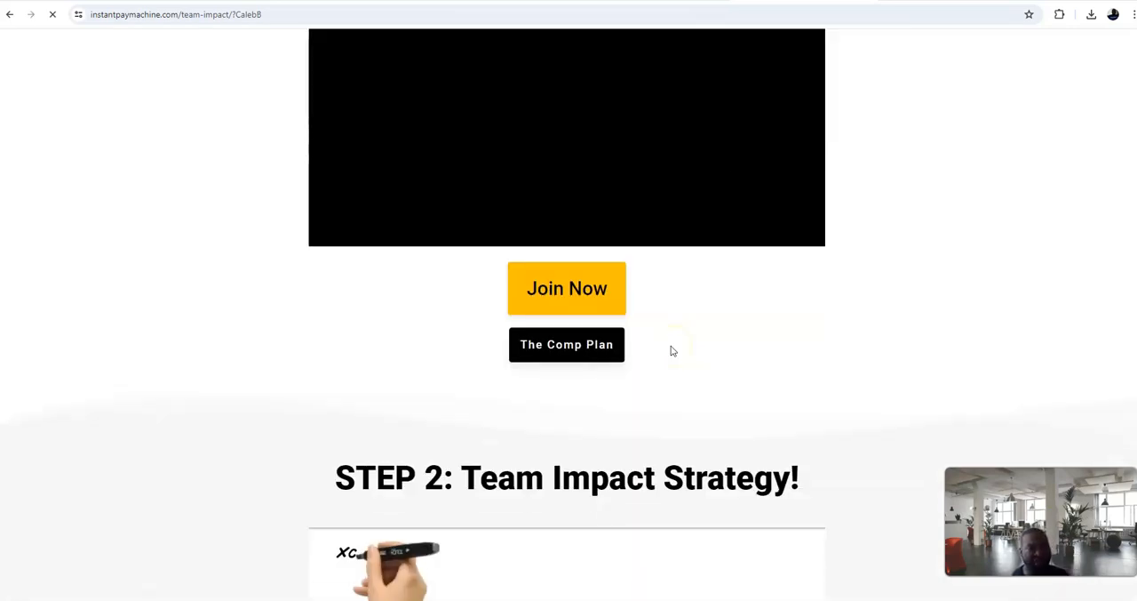
Step: Scroll the Team Impact page down past Step 3 to Step 4's Xcelerate ID field and Generate button
scroll(down, 3)
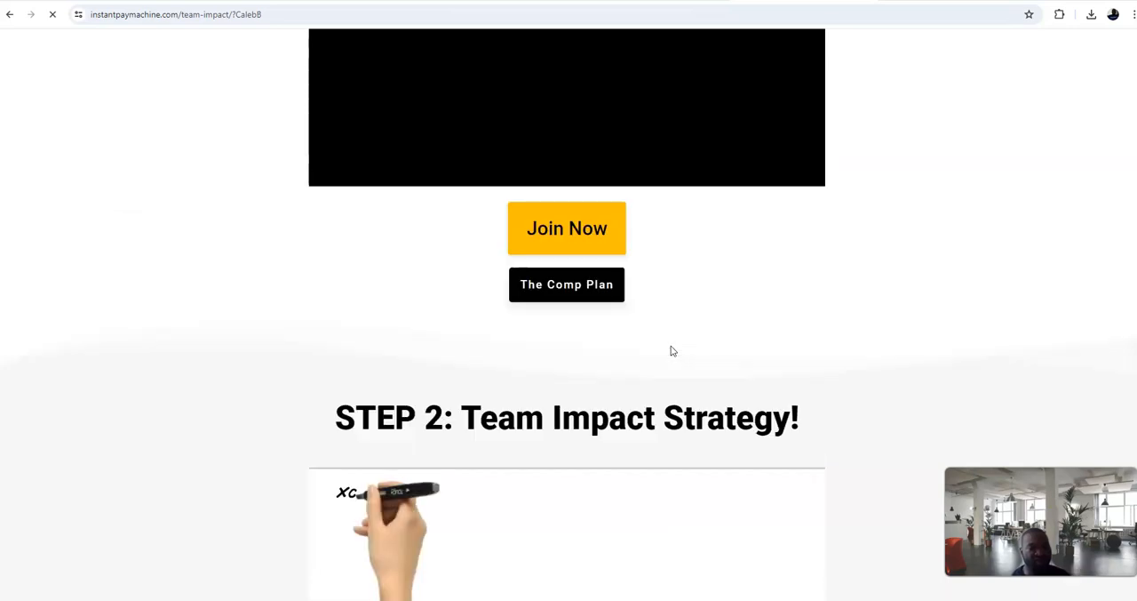
scroll(down, 3)
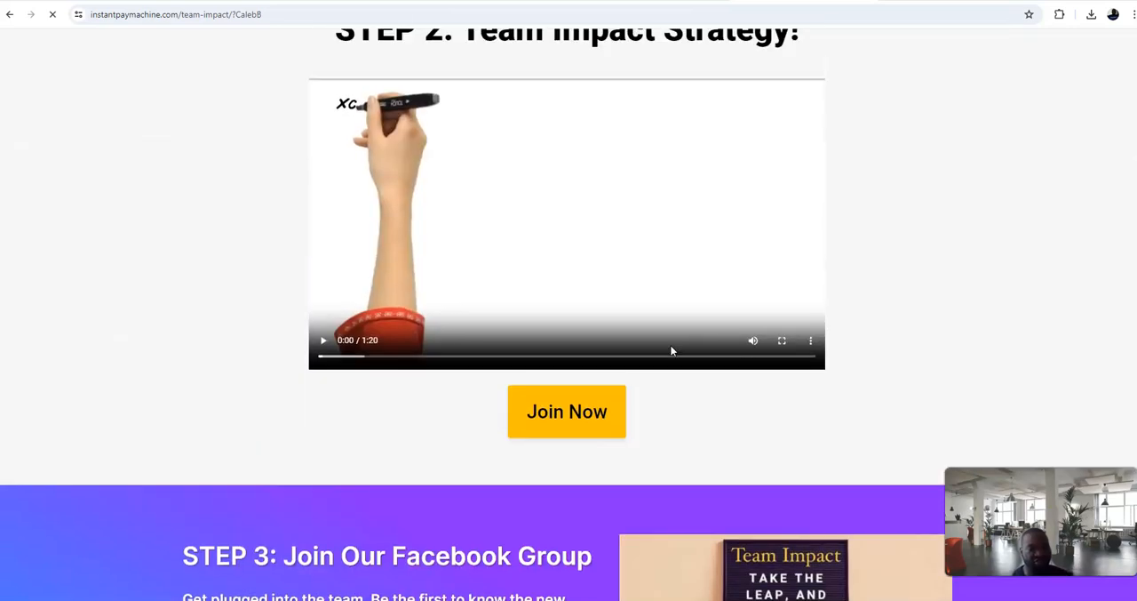
scroll(down, 3)
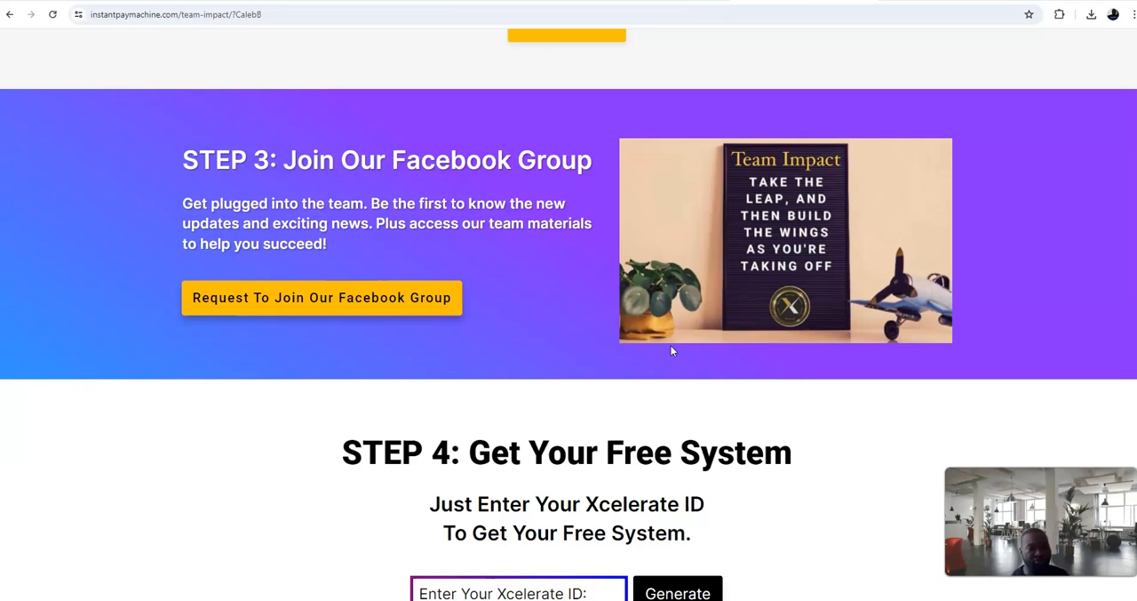
scroll(down, 3)
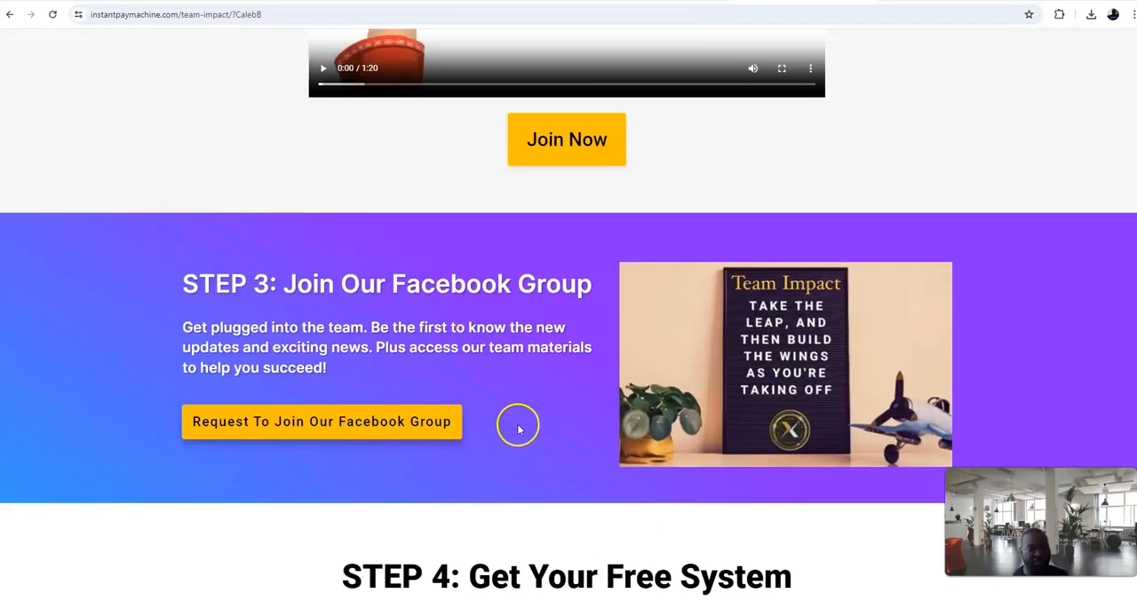
scroll(up, 3)
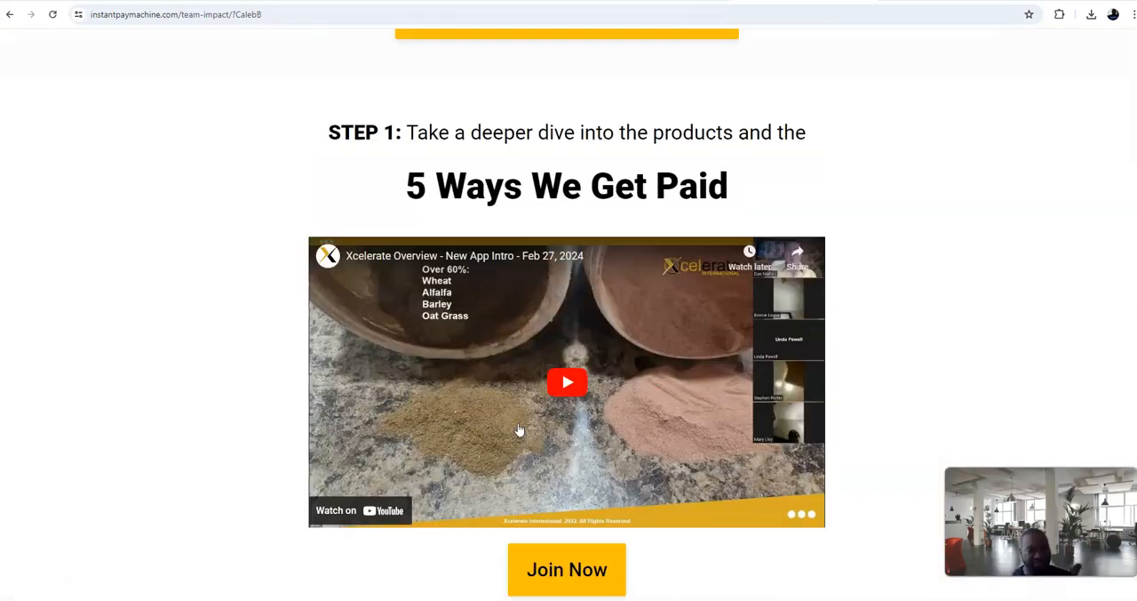
scroll(down, 3)
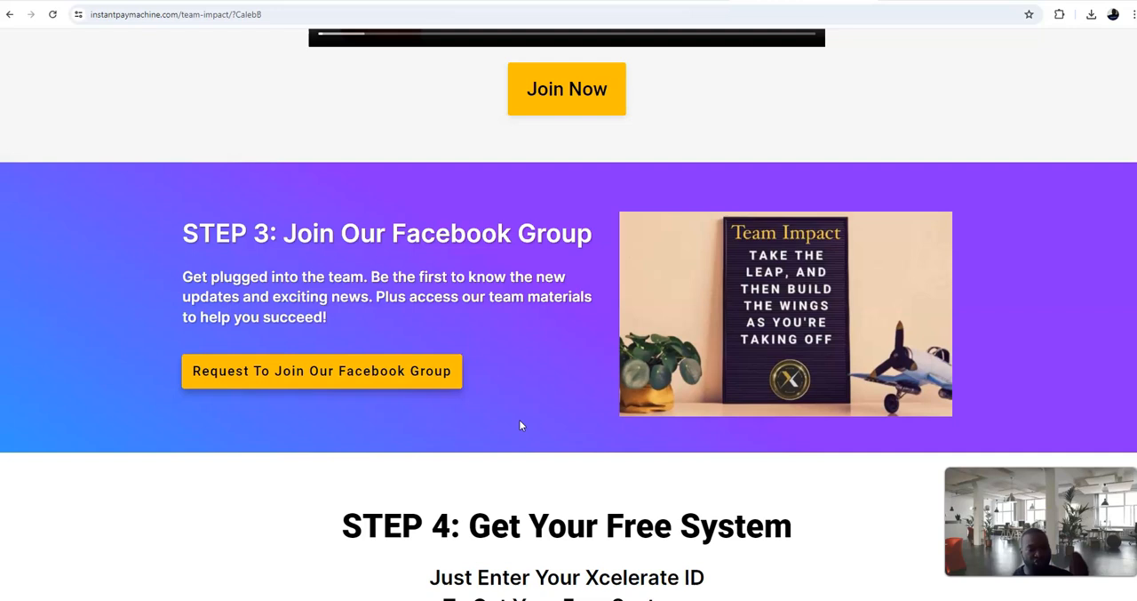
scroll(down, 3)
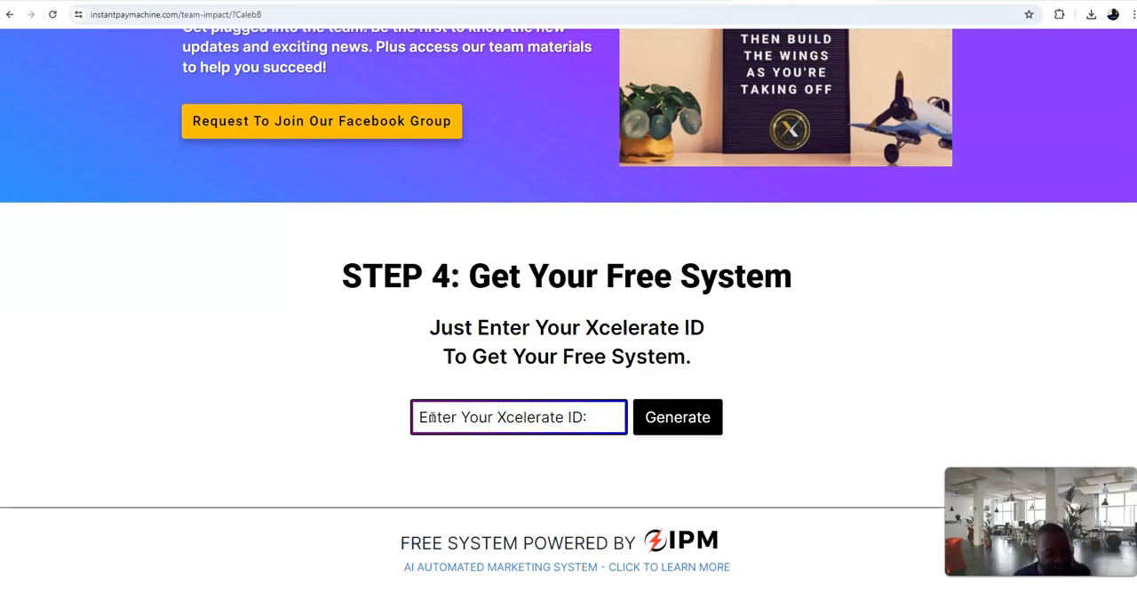
click(519, 418)
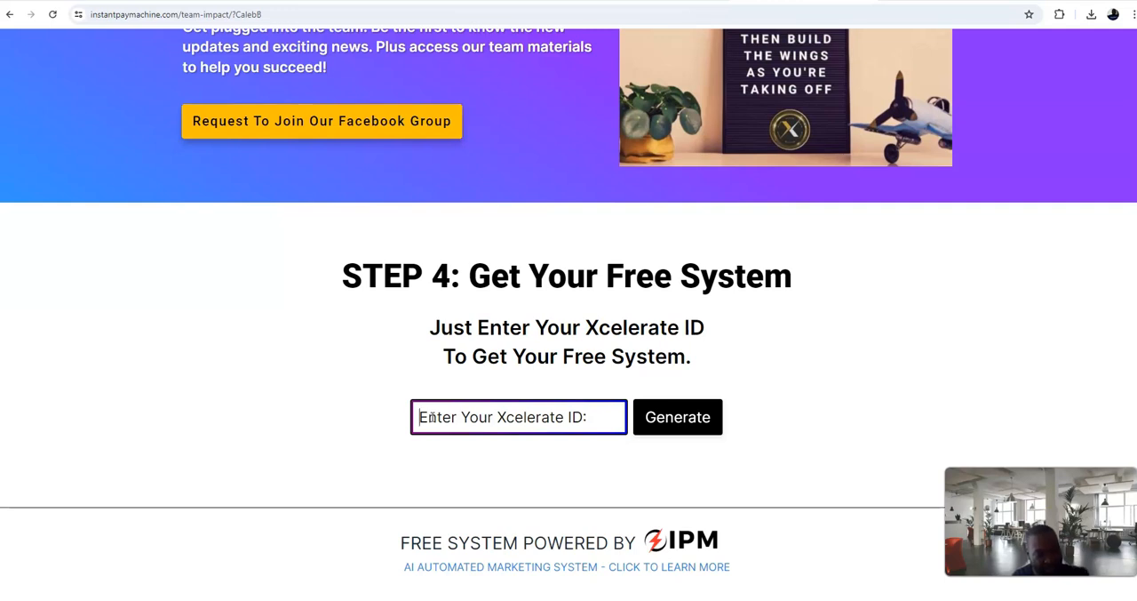
text(C)
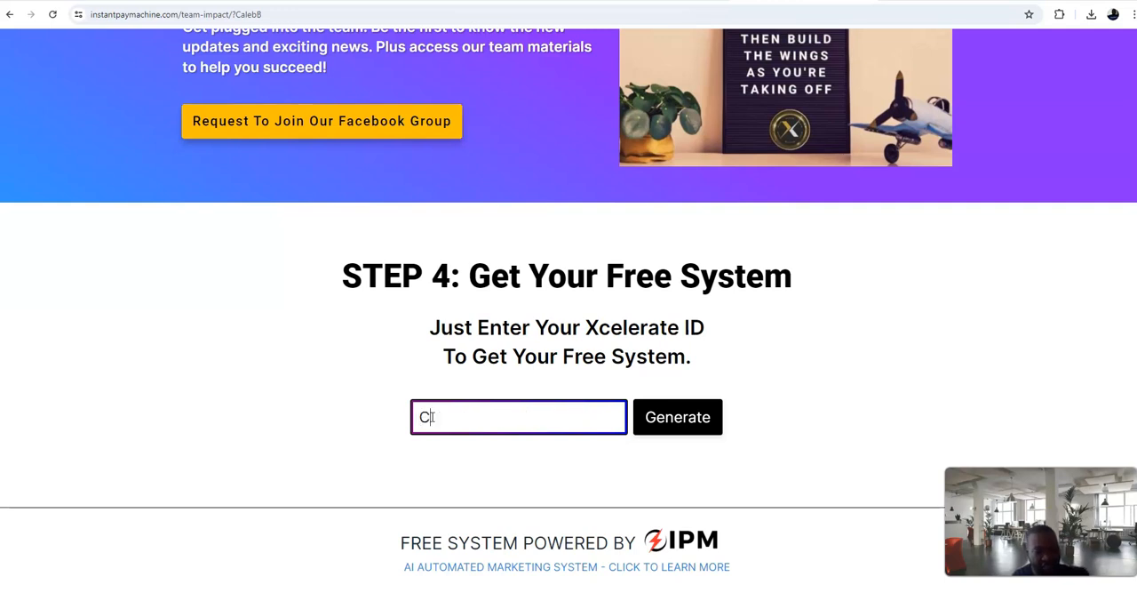
text(ale)
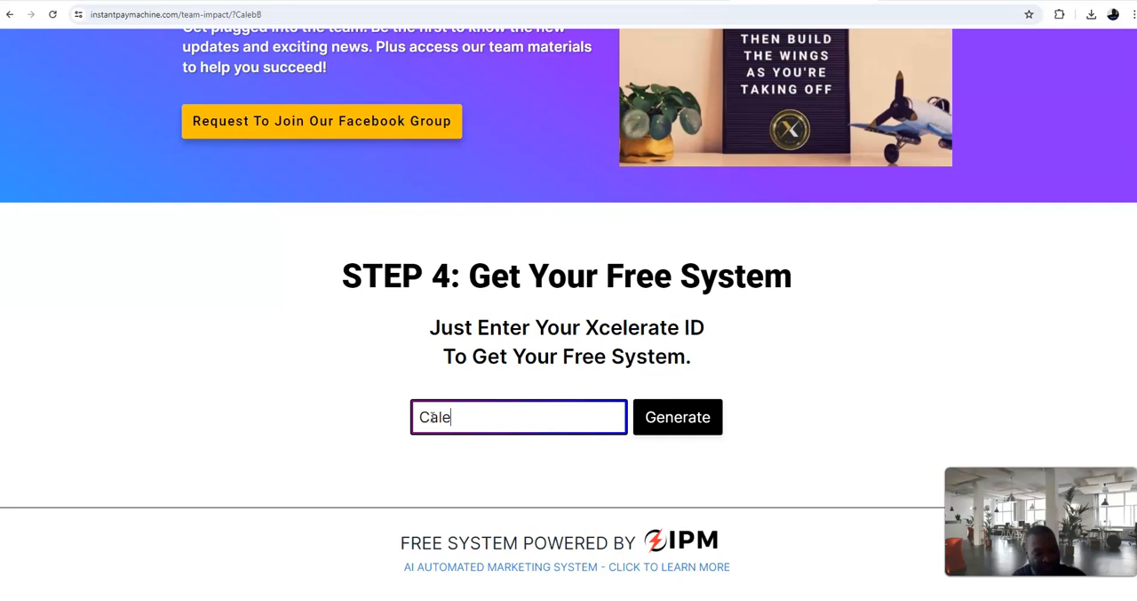
text(b)
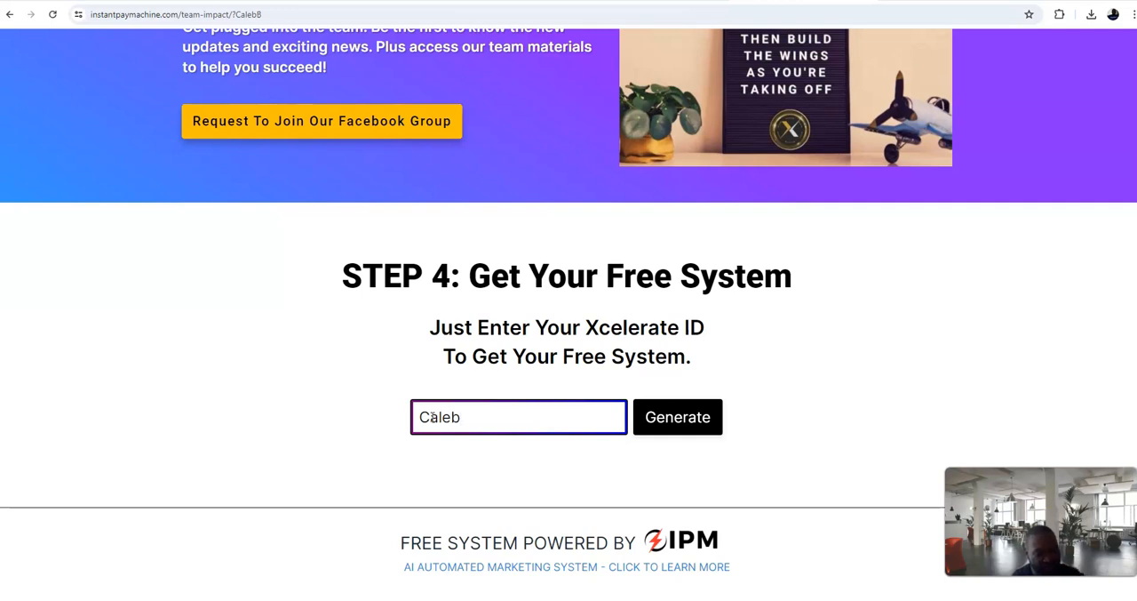
text(B)
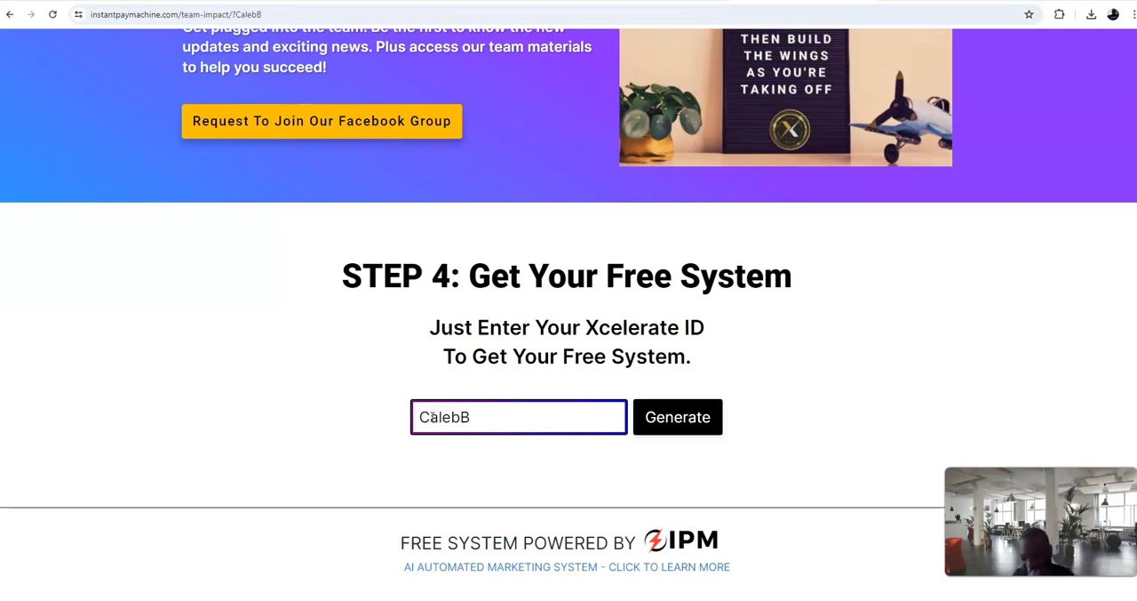
key(Backspace)
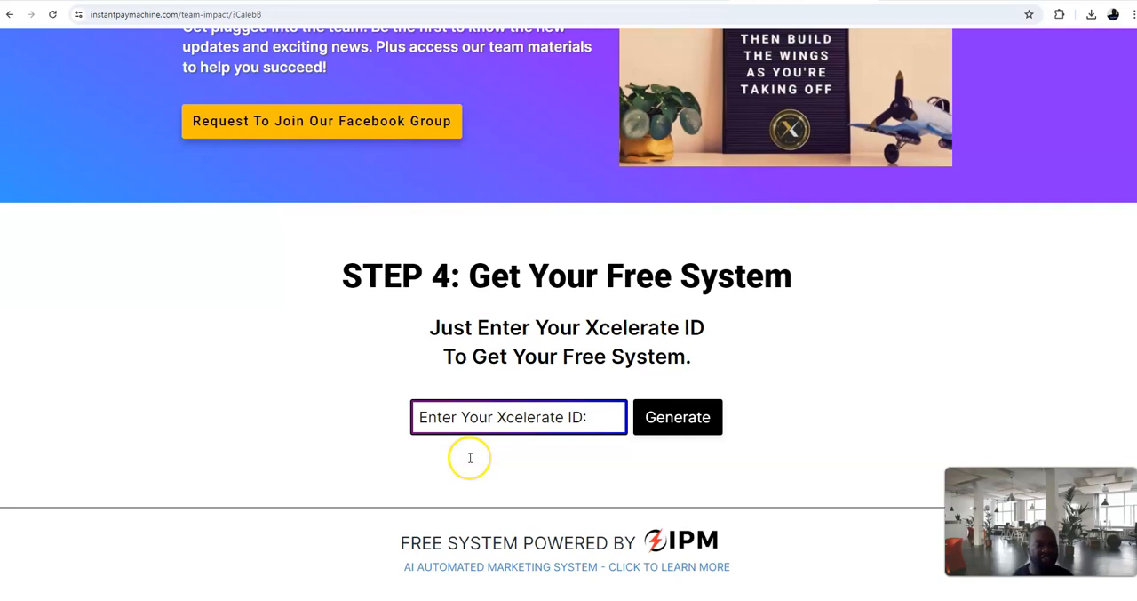
Step: Follow the 'Get Positioned Now - Timing is Key!' button in Why Our Team to go20x.com
scroll(up, 3)
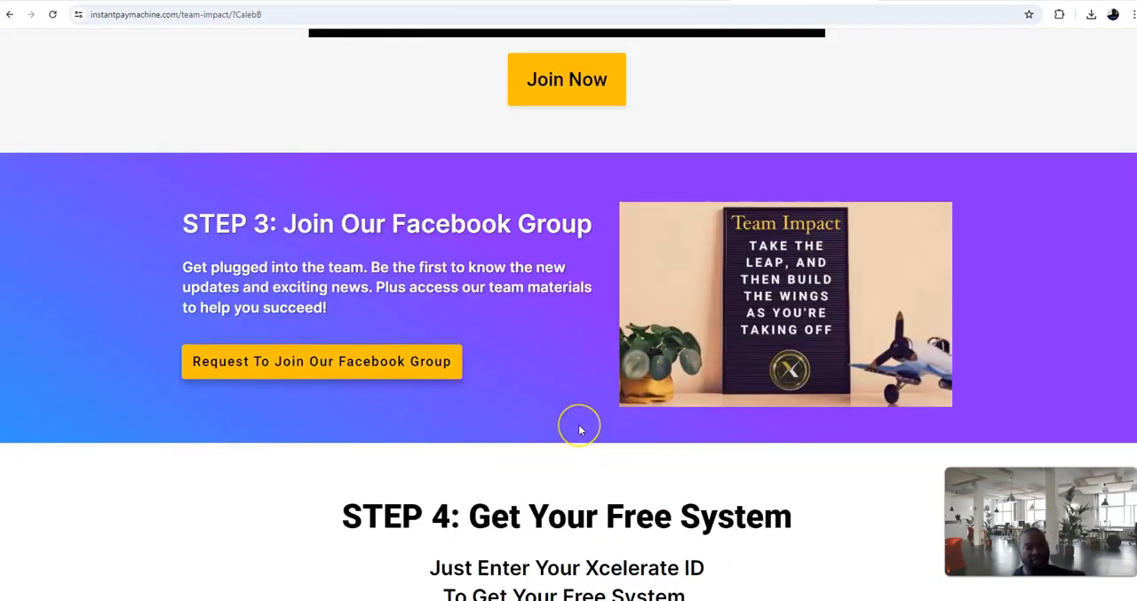
scroll(up, 3)
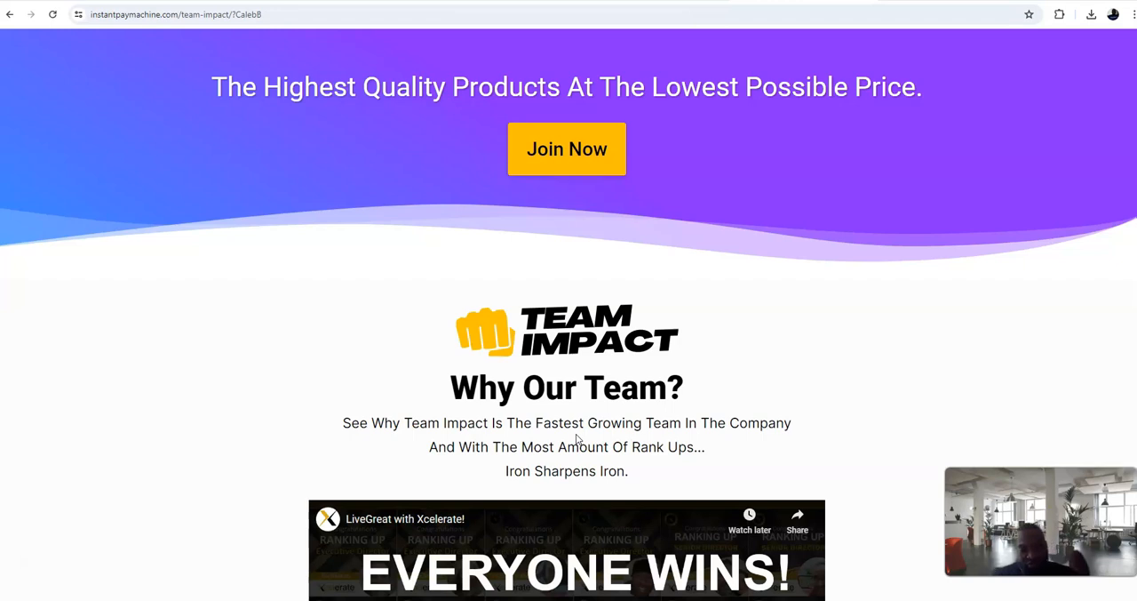
mouse_move(700, 277)
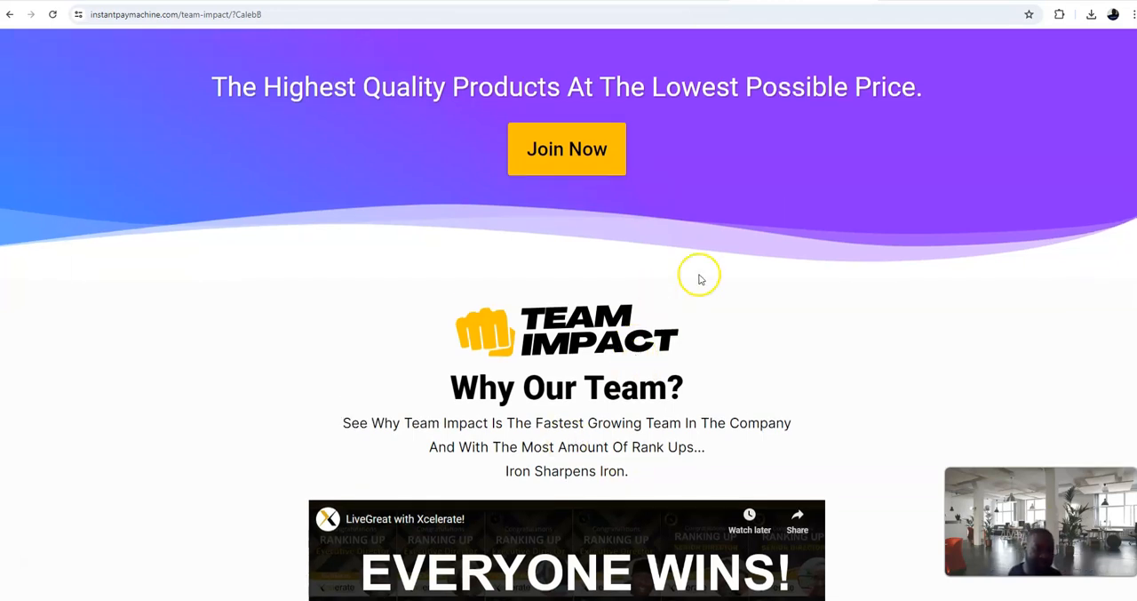
scroll(down, 3)
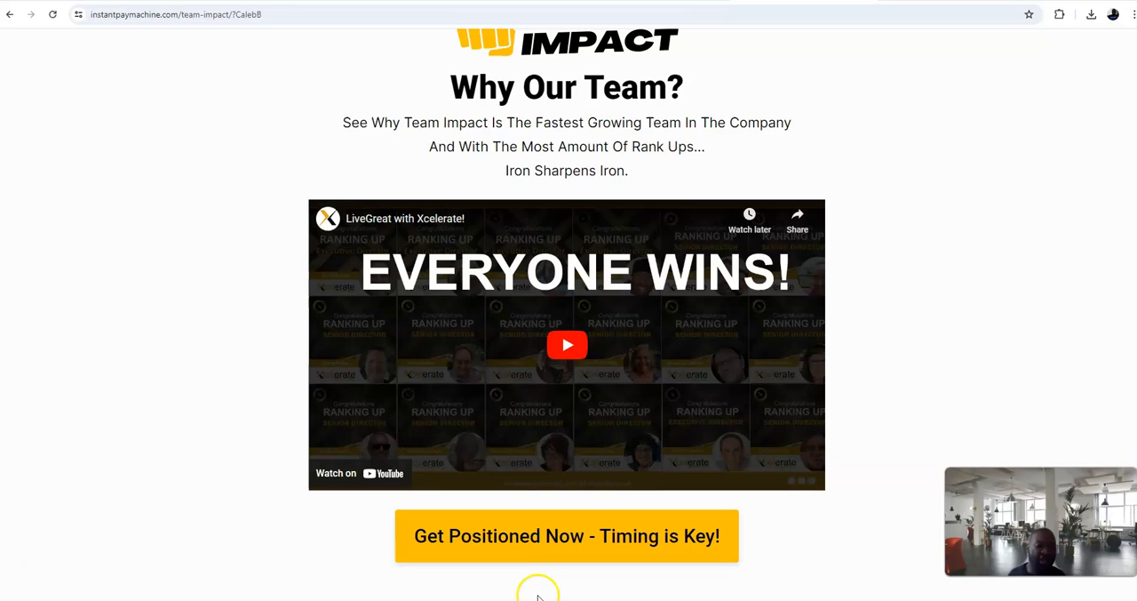
click(565, 535)
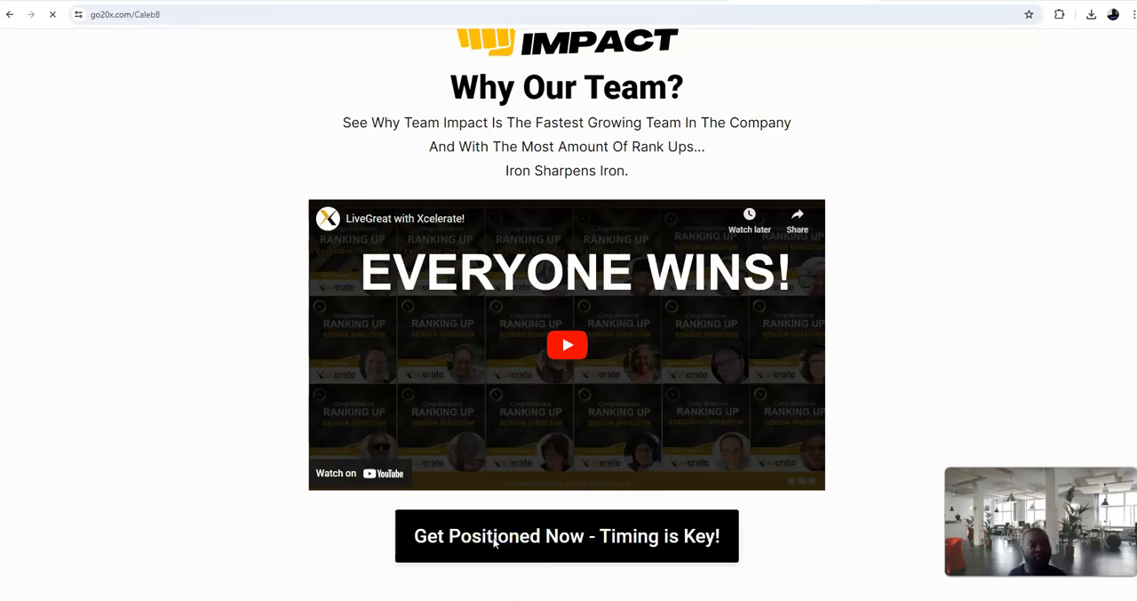
click(565, 535)
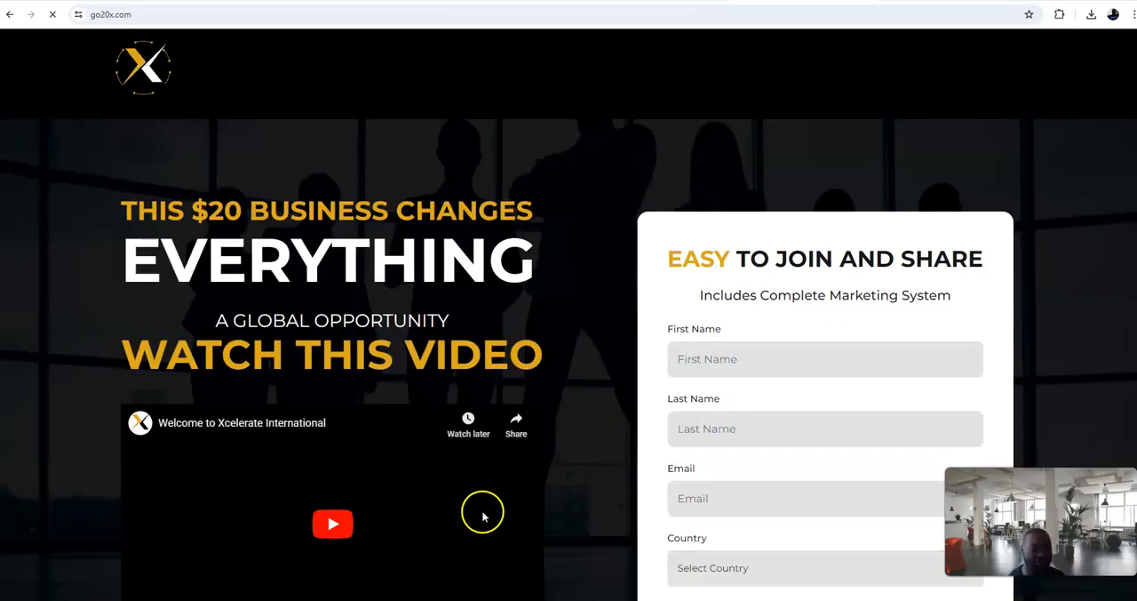
Step: Scroll the go20x.com signup page to view the join form and welcome video, then return to top
scroll(down, 3)
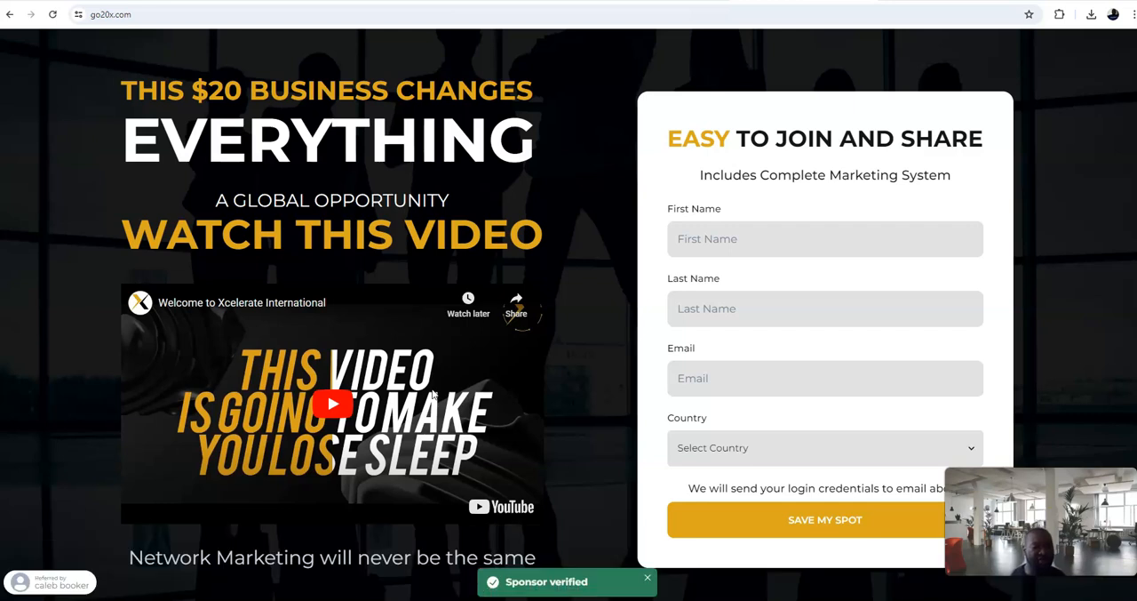
scroll(down, 3)
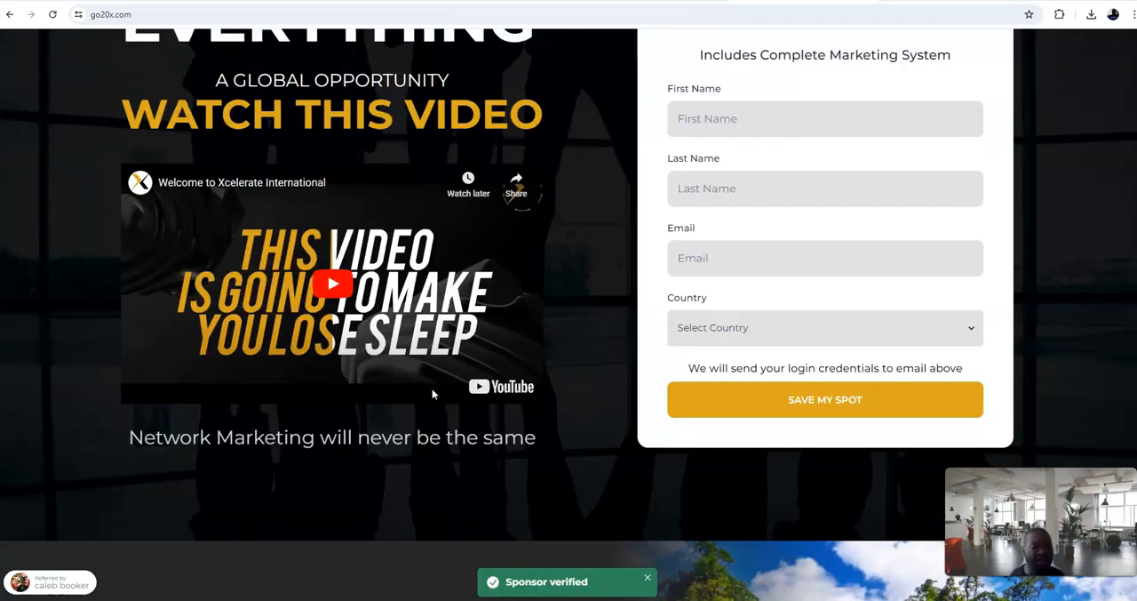
scroll(up, 3)
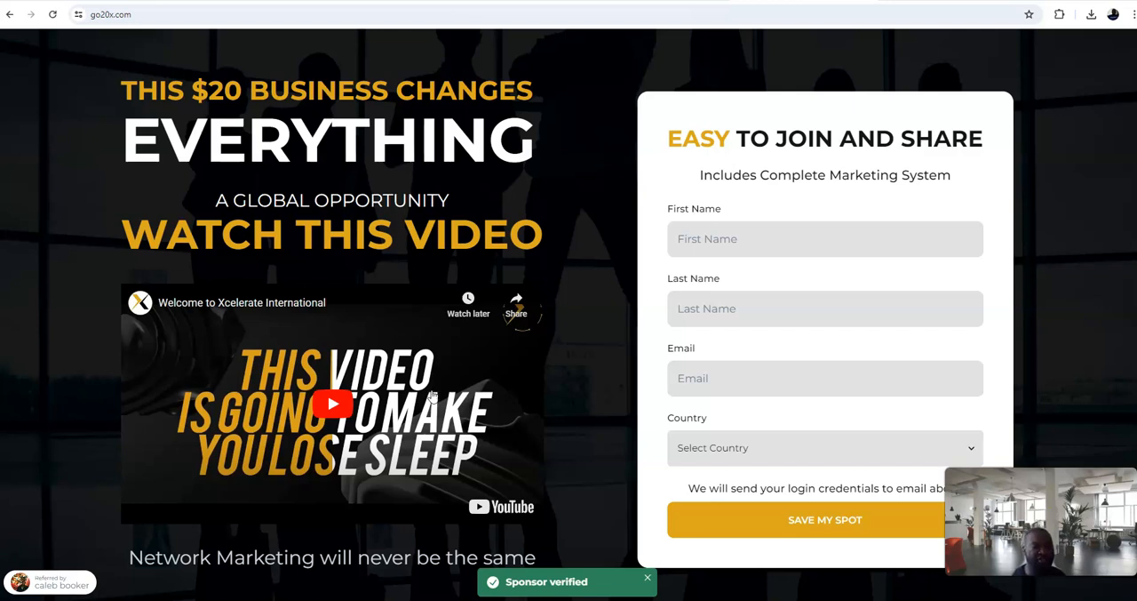
mouse_move(435, 394)
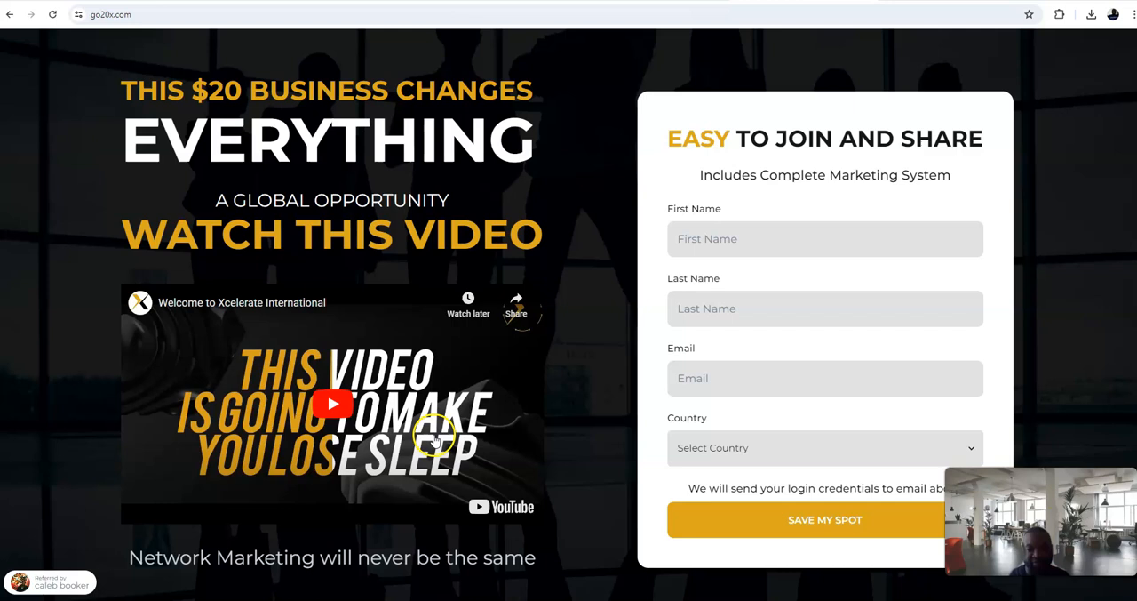
mouse_move(39, 39)
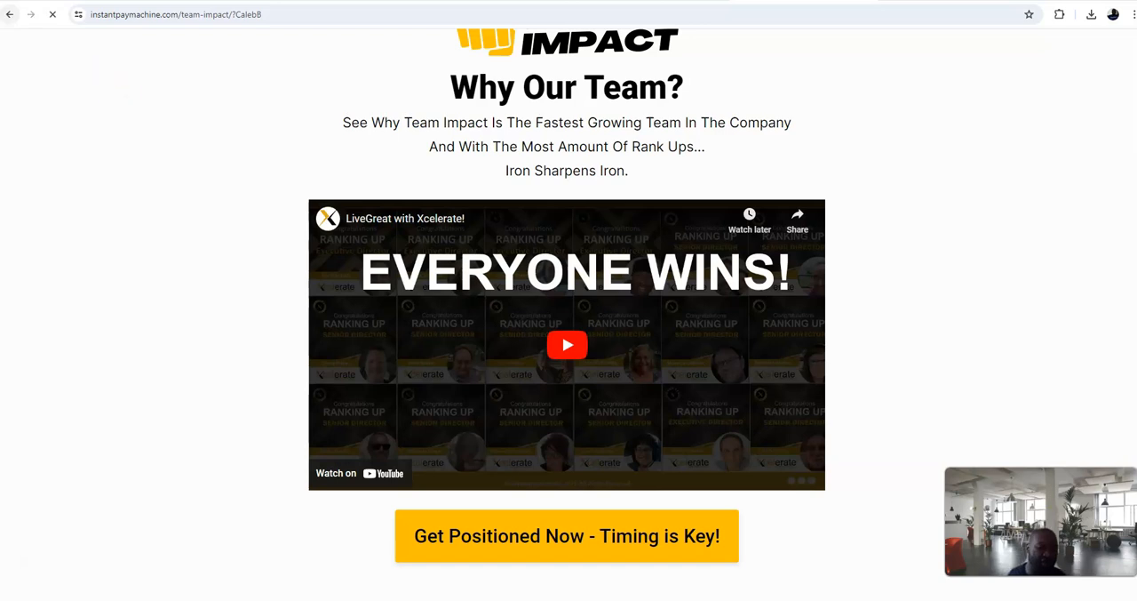
Step: Scroll the Team Impact page past Steps 2–4 to the Why Our Team? section with its EVERYONE WINS! video
scroll(down, 3)
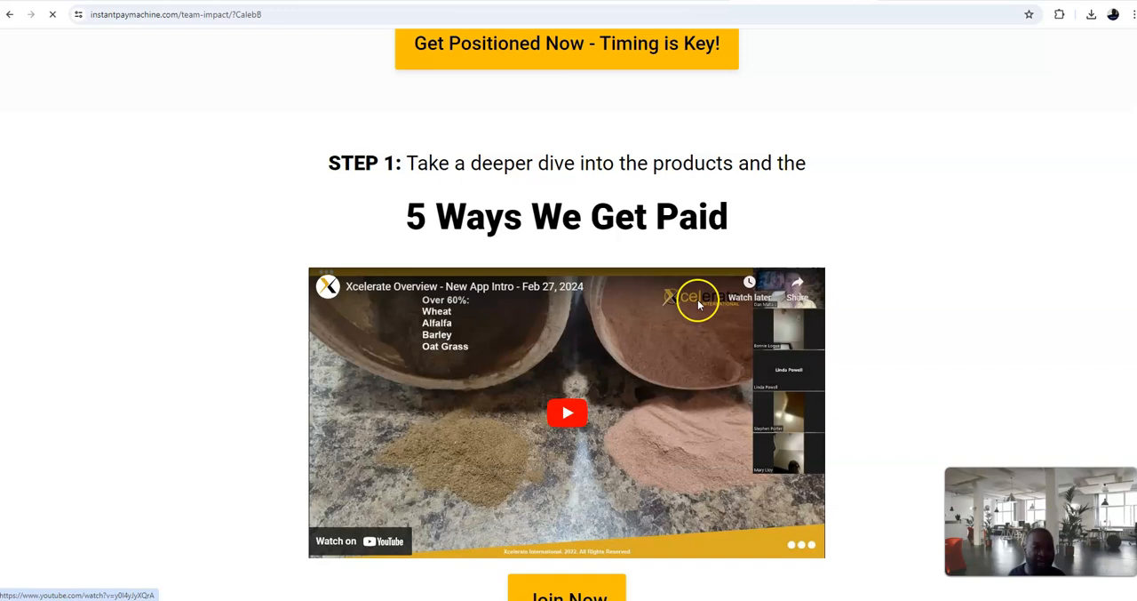
scroll(down, 3)
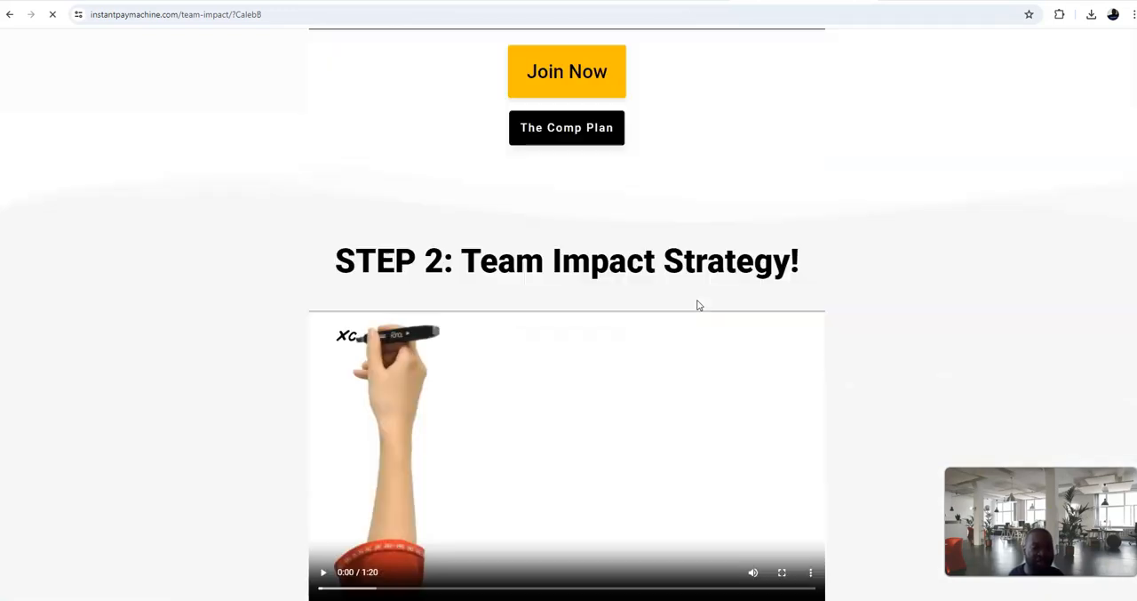
scroll(down, 3)
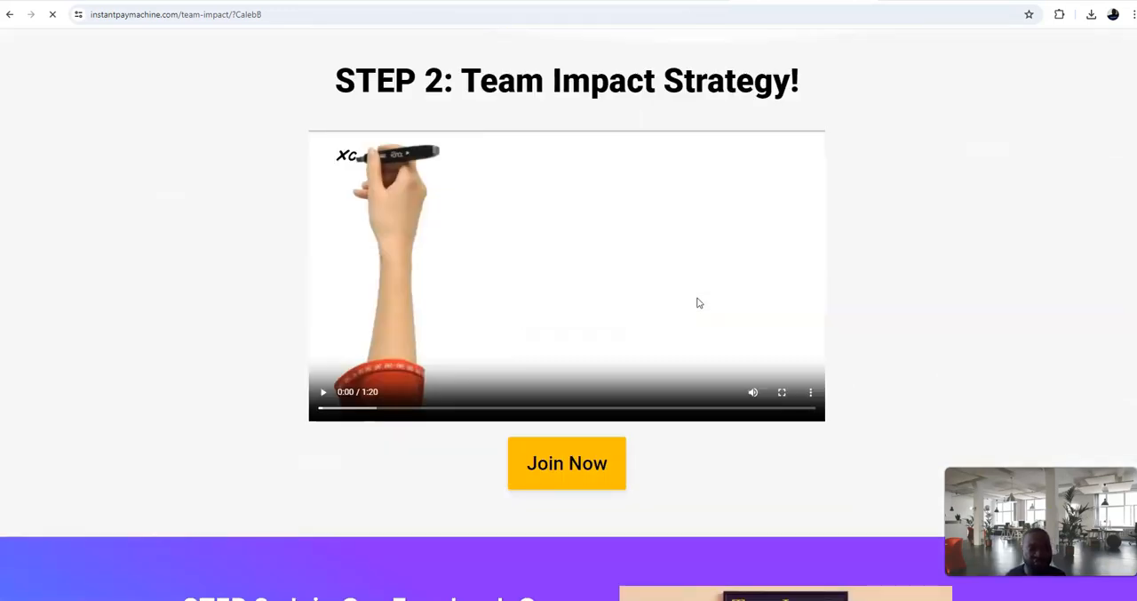
scroll(down, 3)
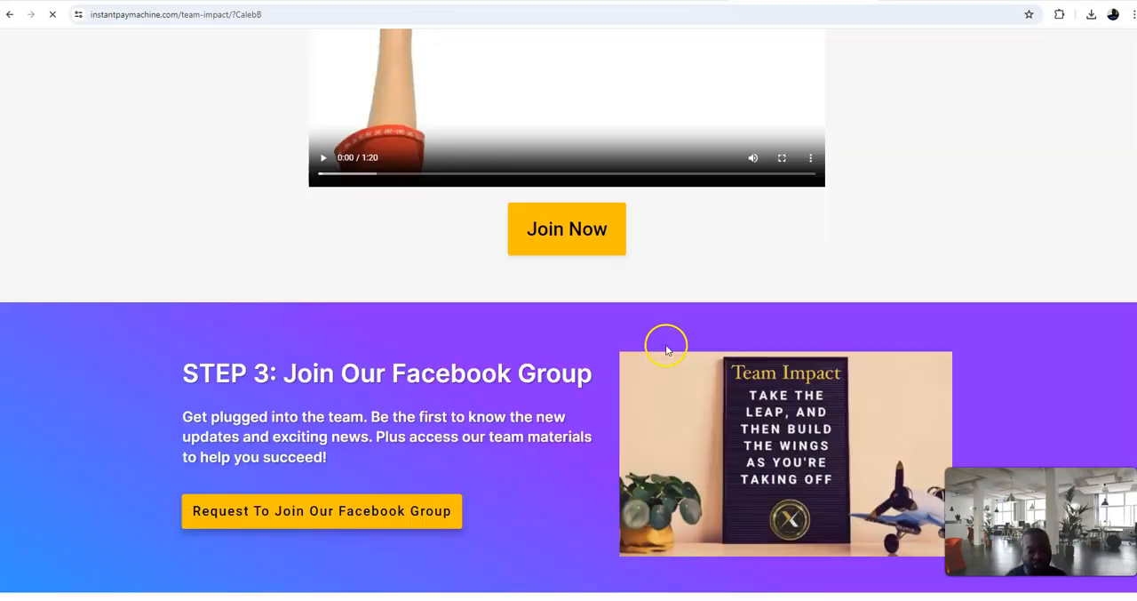
scroll(down, 3)
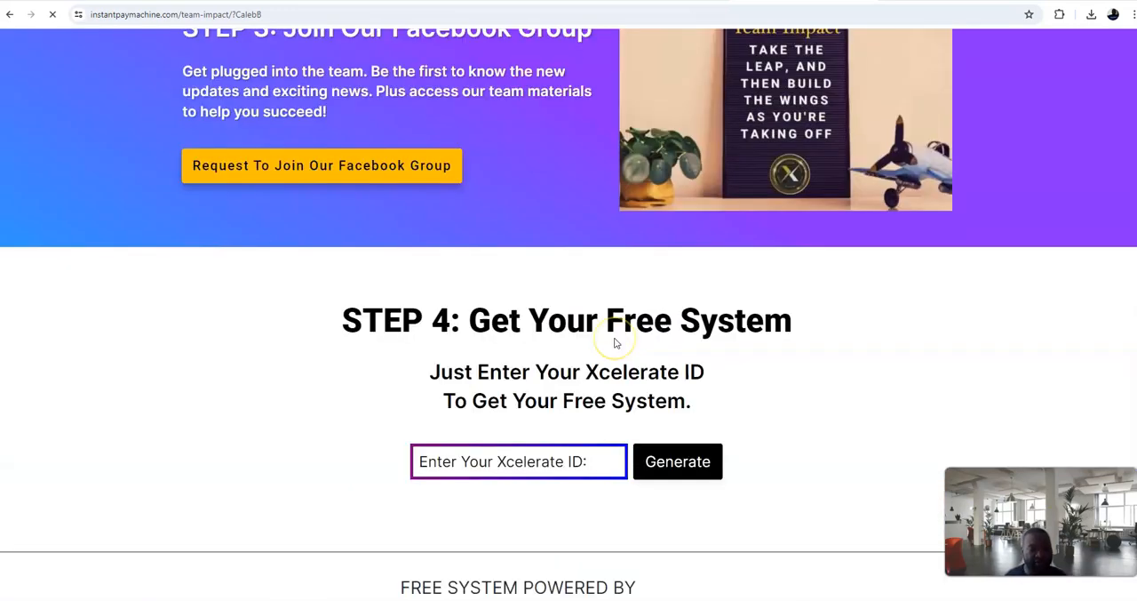
scroll(down, 3)
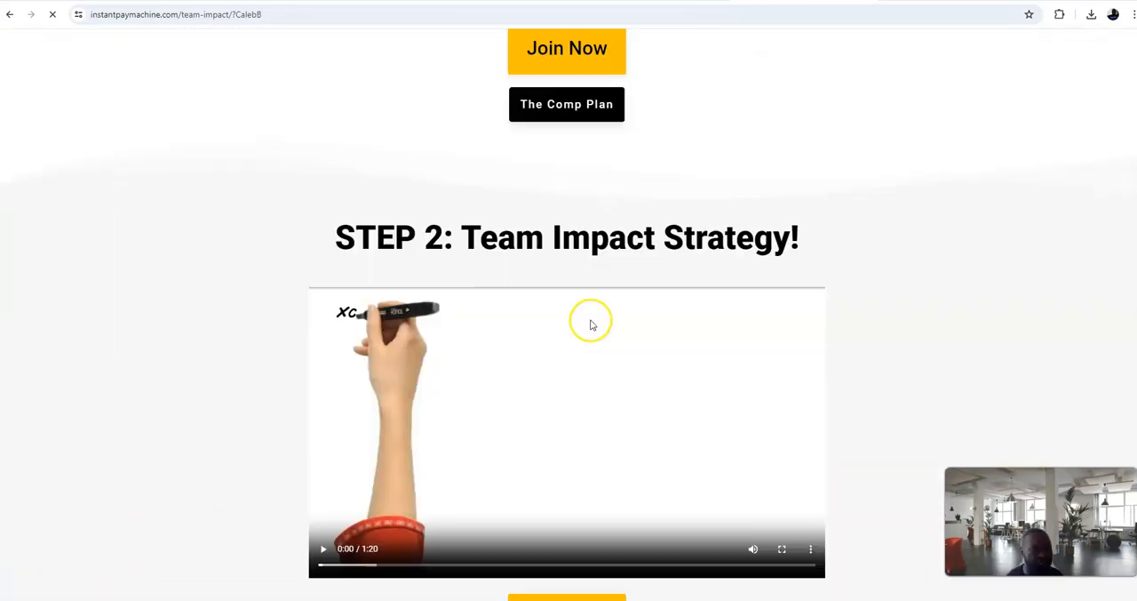
scroll(up, 3)
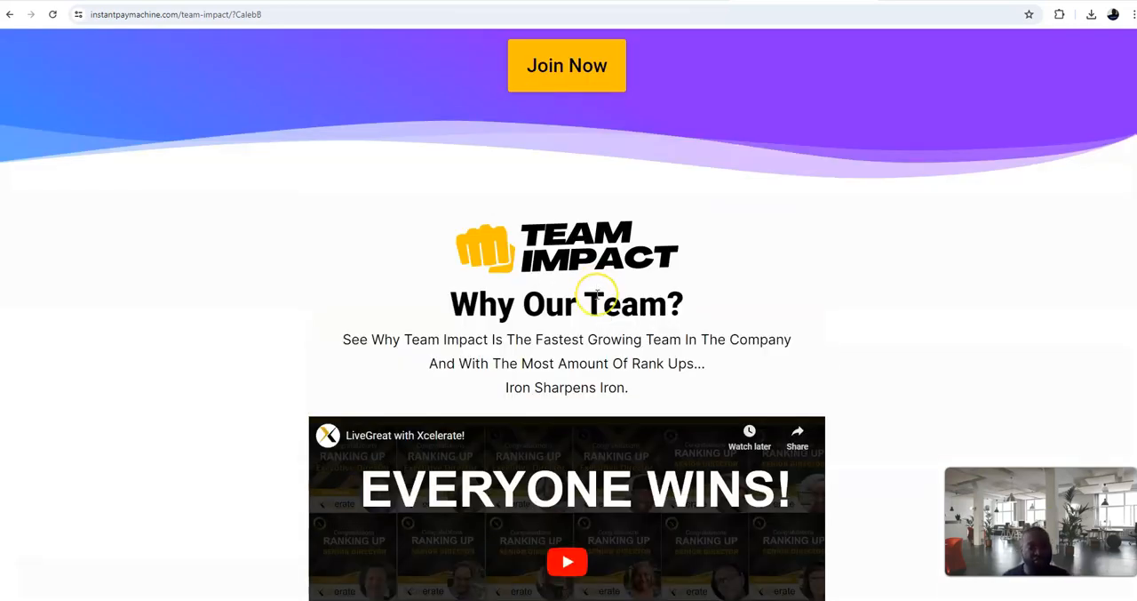
scroll(down, 3)
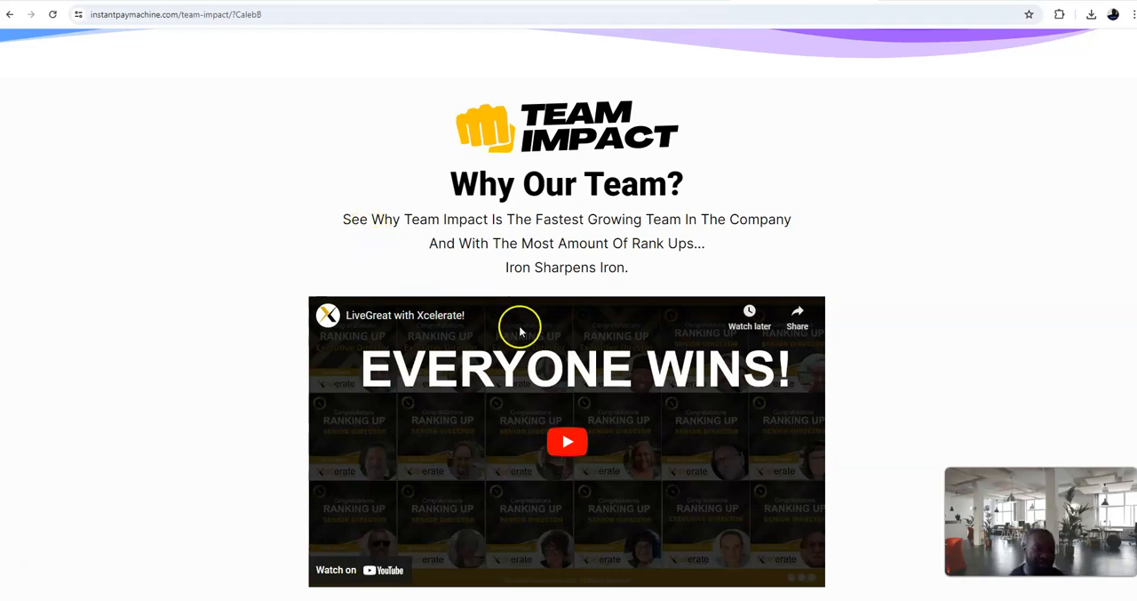
mouse_move(329, 249)
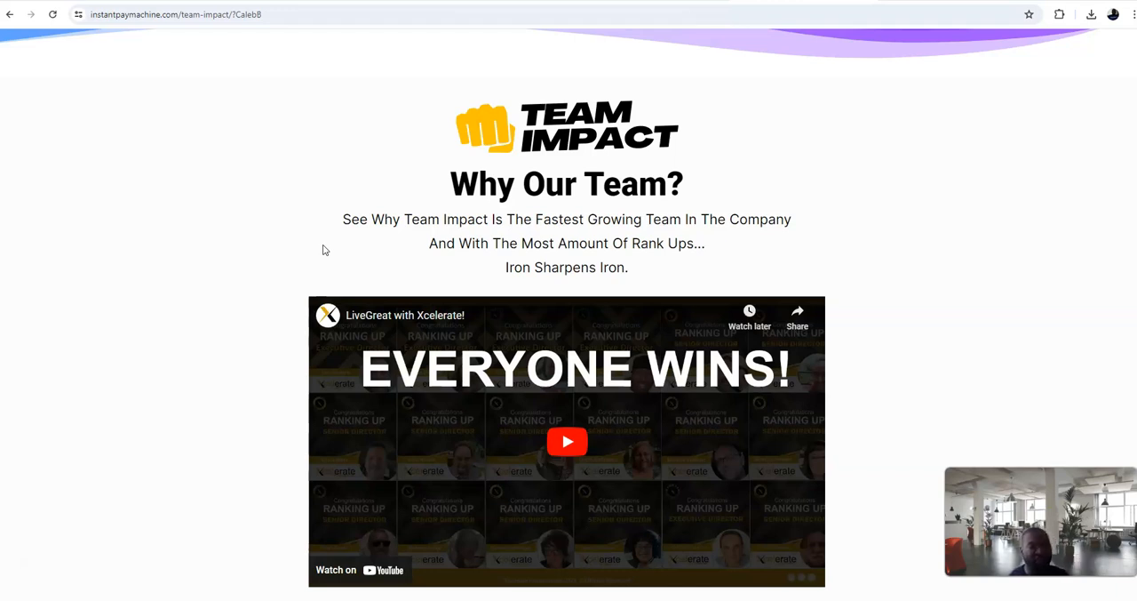
mouse_move(194, 460)
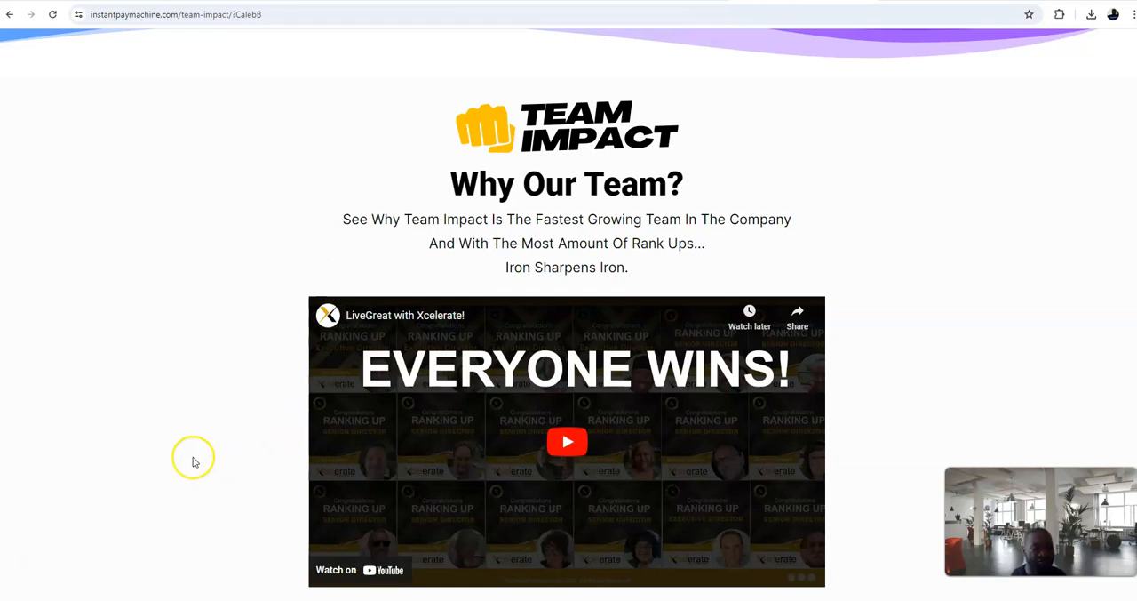
mouse_move(164, 459)
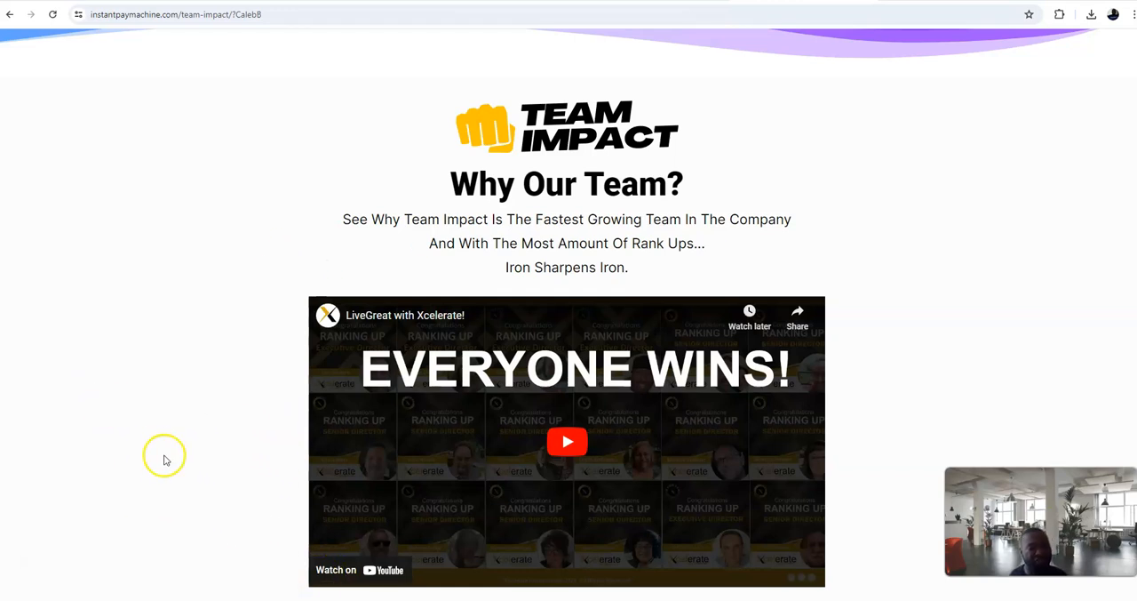
mouse_move(78, 391)
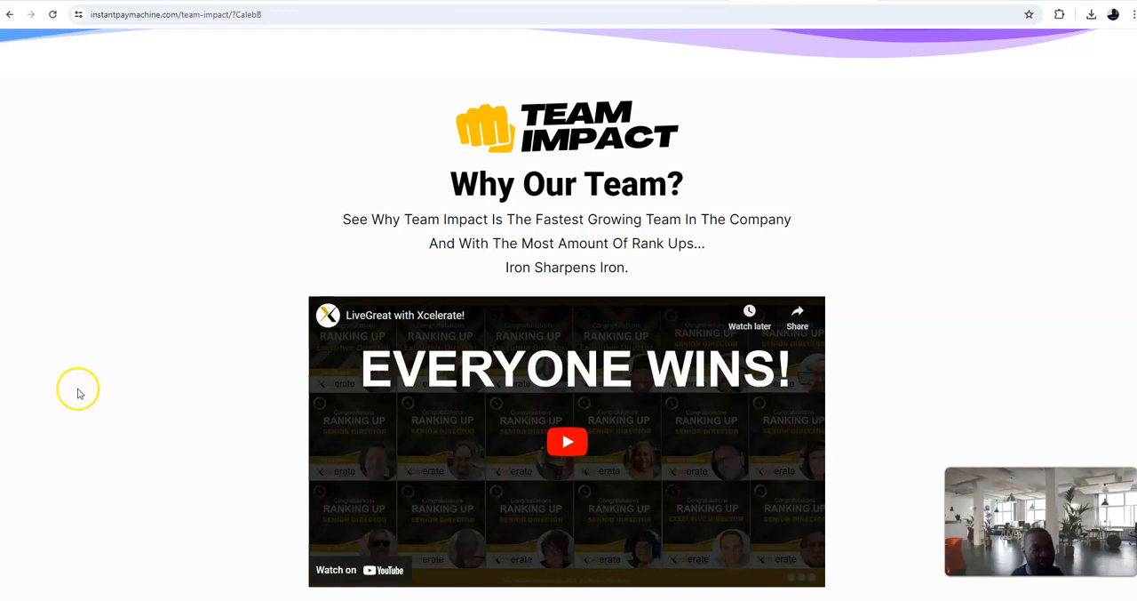
mouse_move(82, 421)
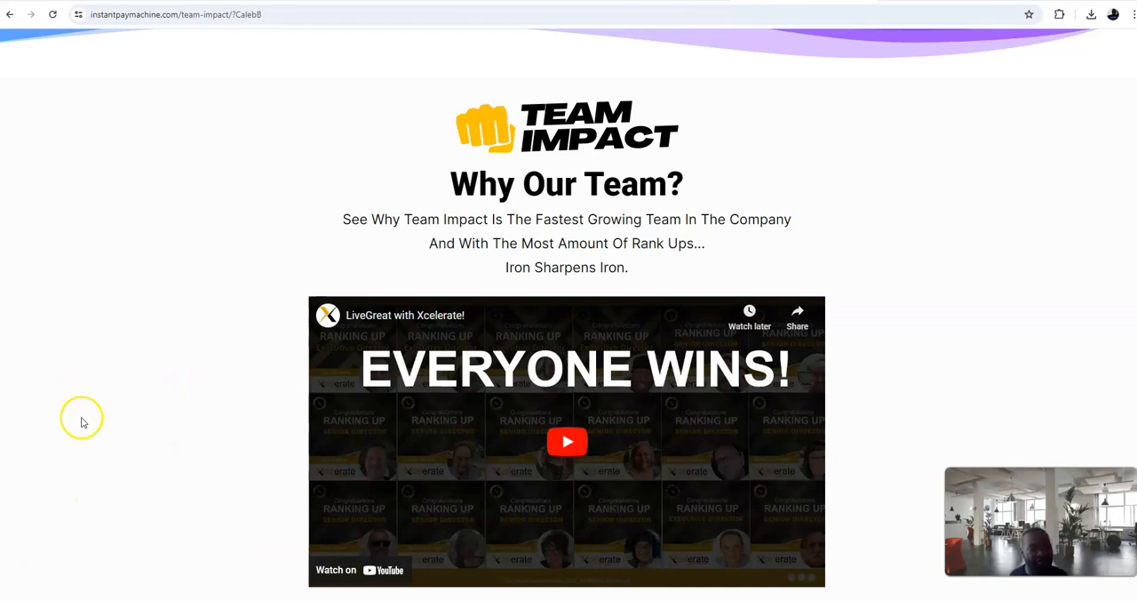
mouse_move(274, 338)
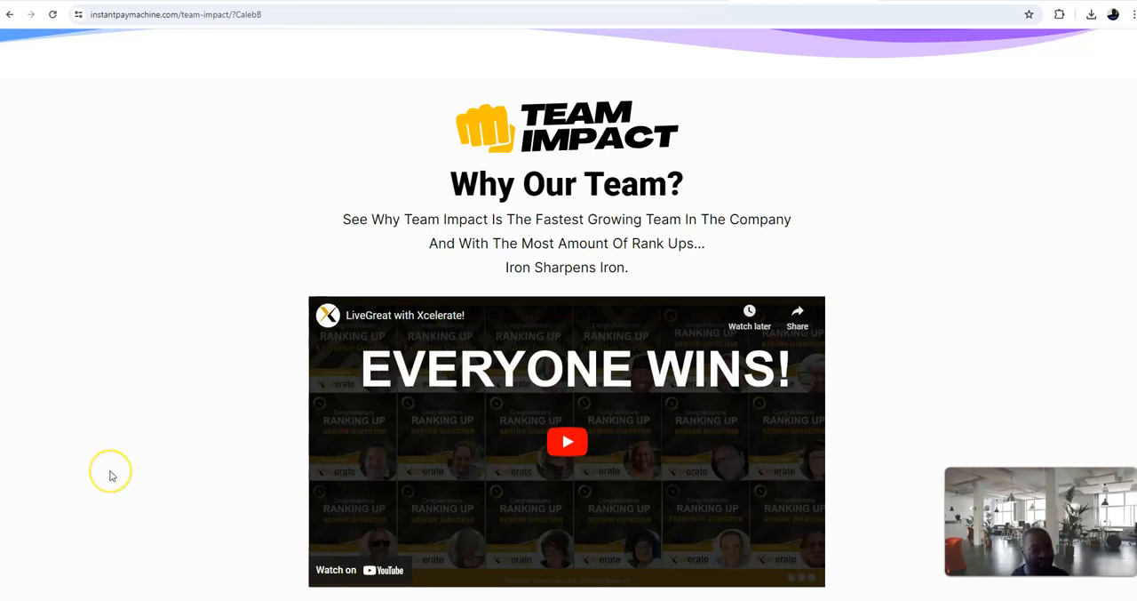
mouse_move(110, 426)
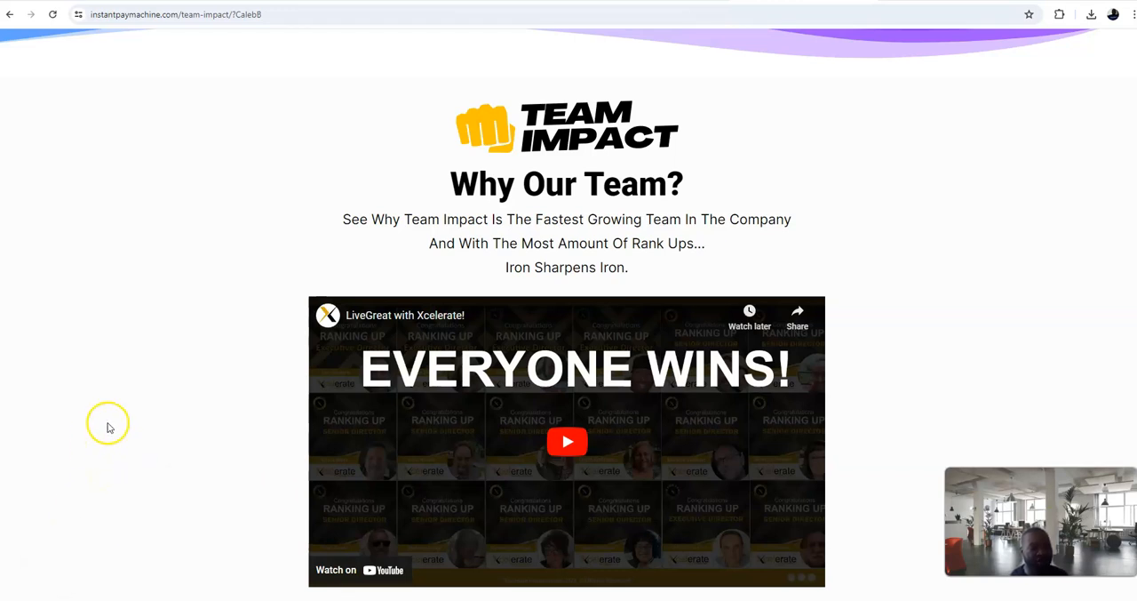
mouse_move(178, 423)
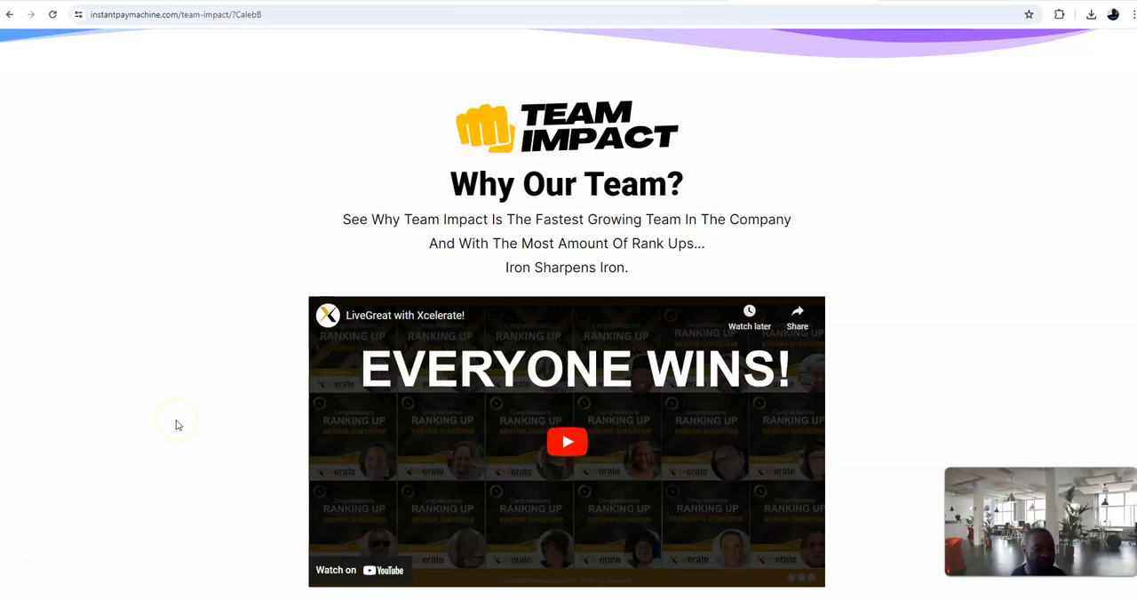
mouse_move(171, 458)
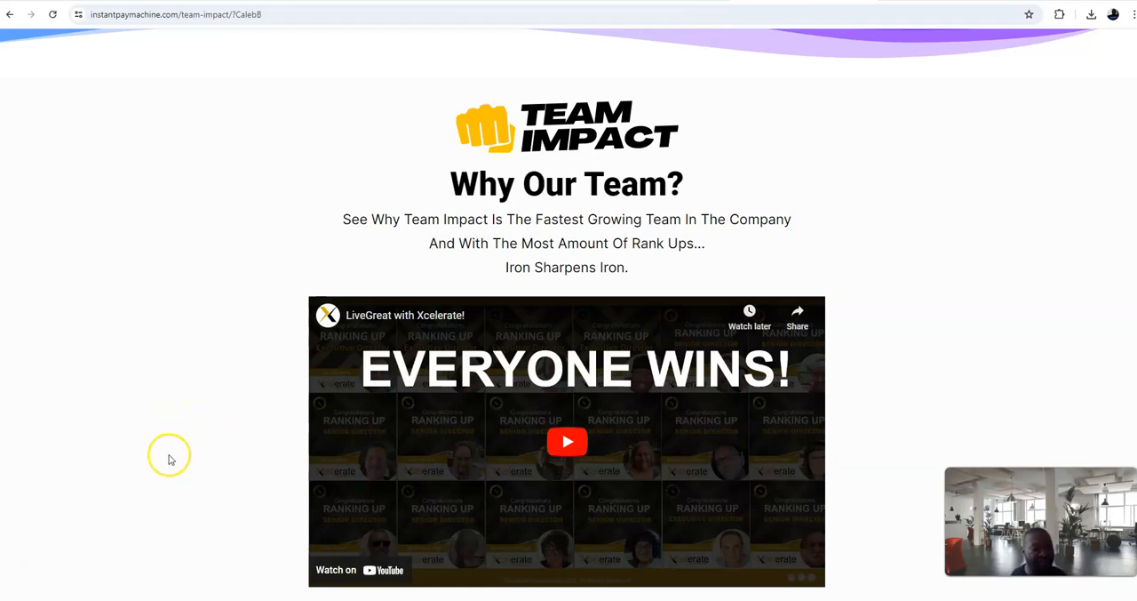
mouse_move(170, 437)
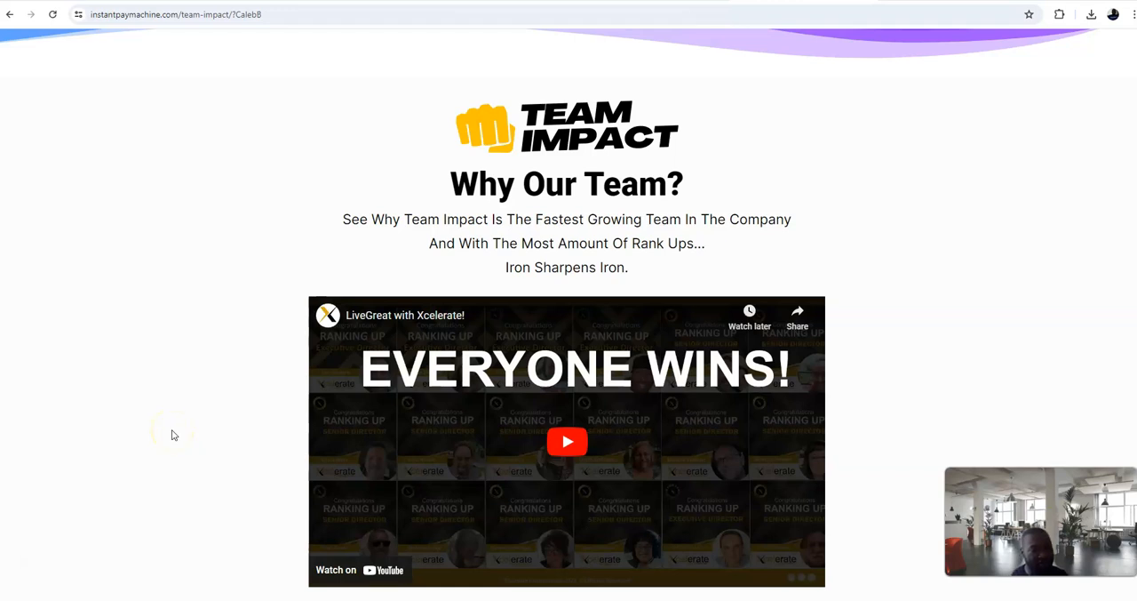
mouse_move(175, 431)
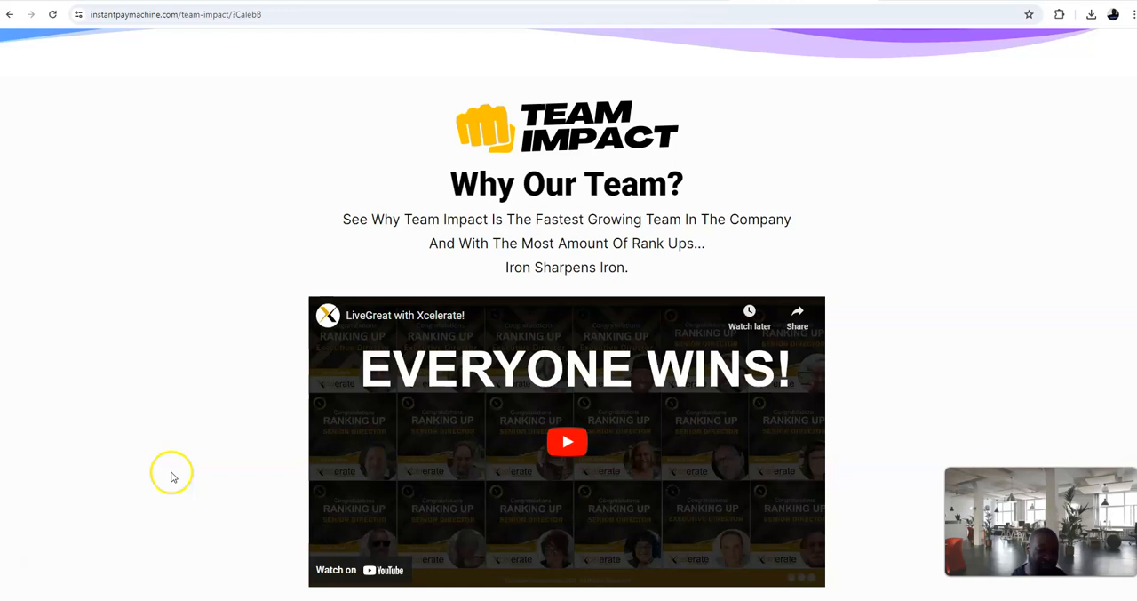
mouse_move(167, 448)
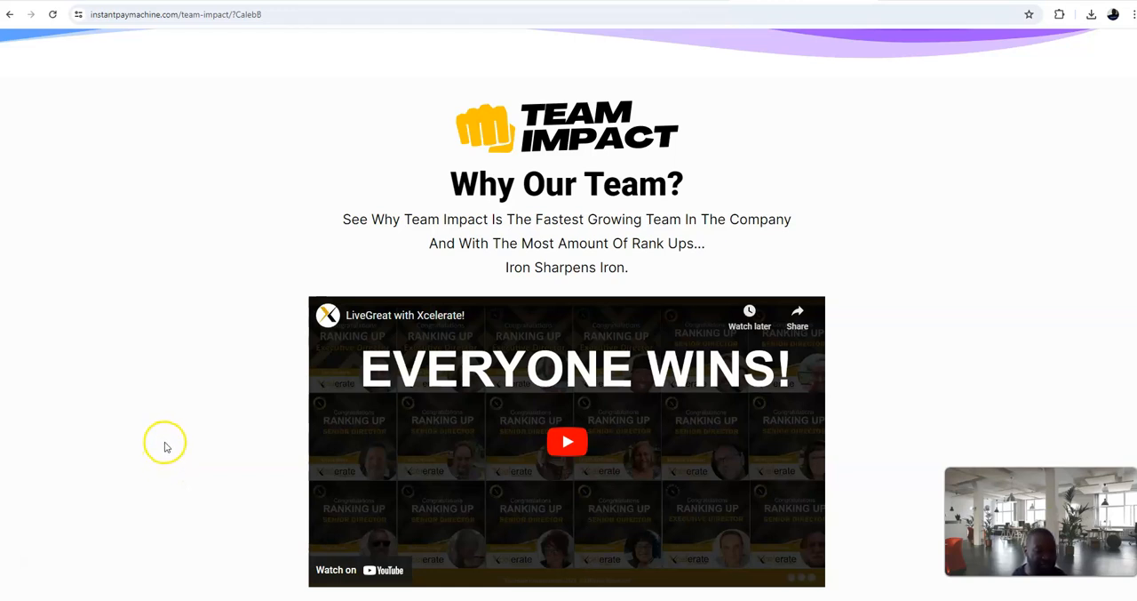
mouse_move(169, 451)
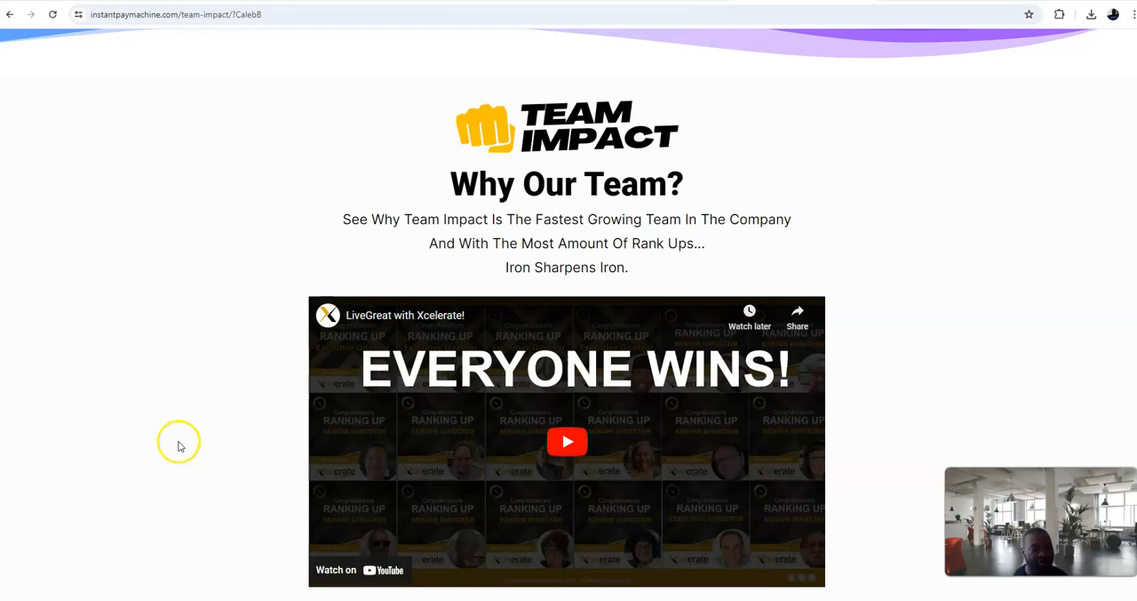
mouse_move(228, 434)
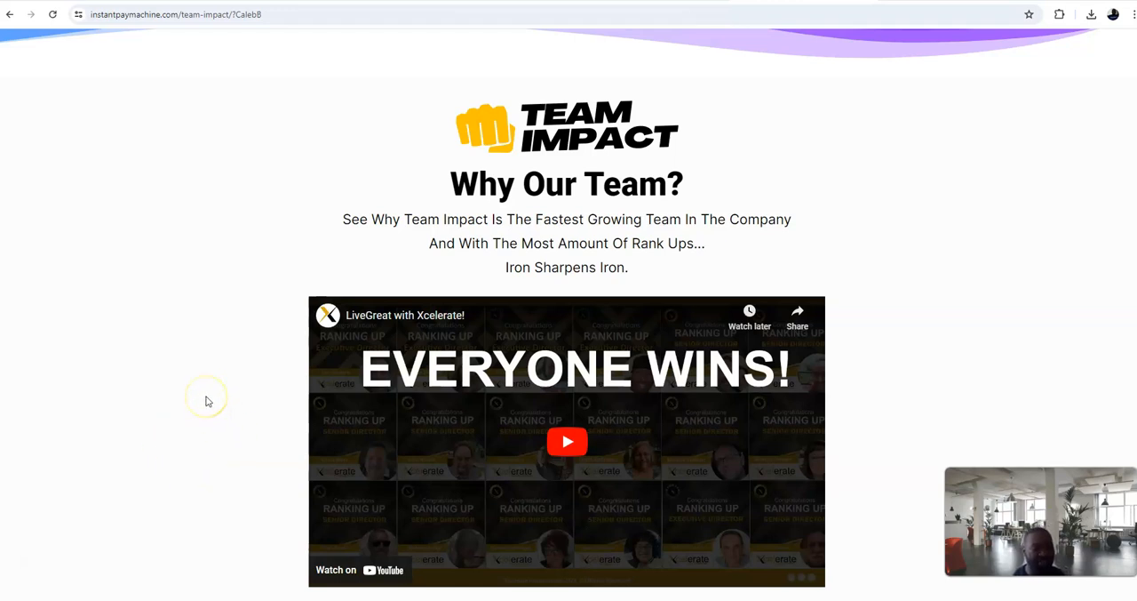
mouse_move(203, 423)
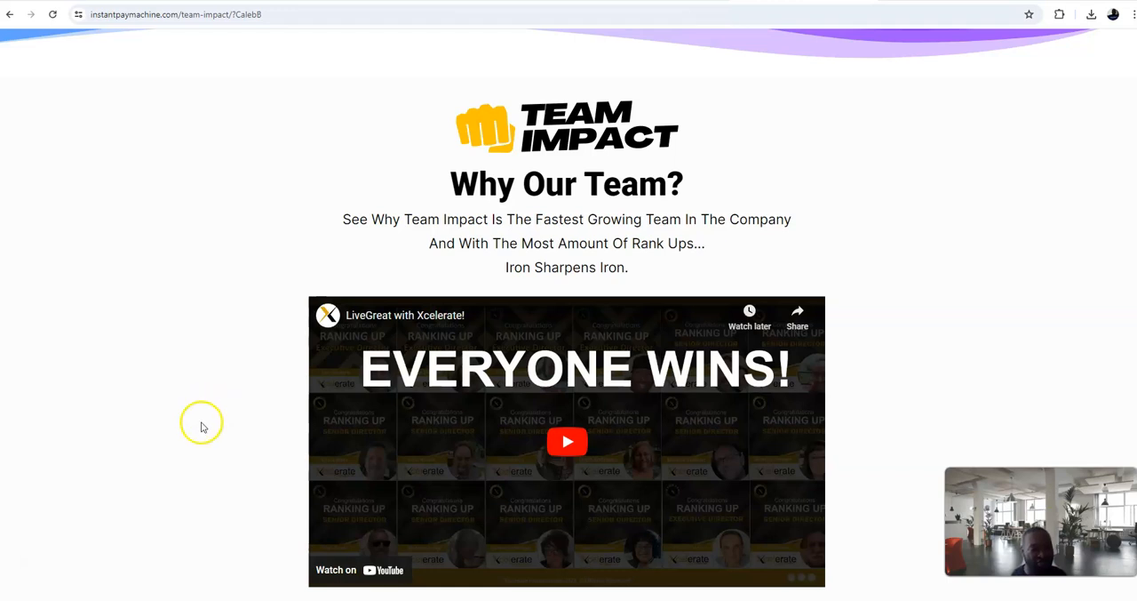
scroll(down, 3)
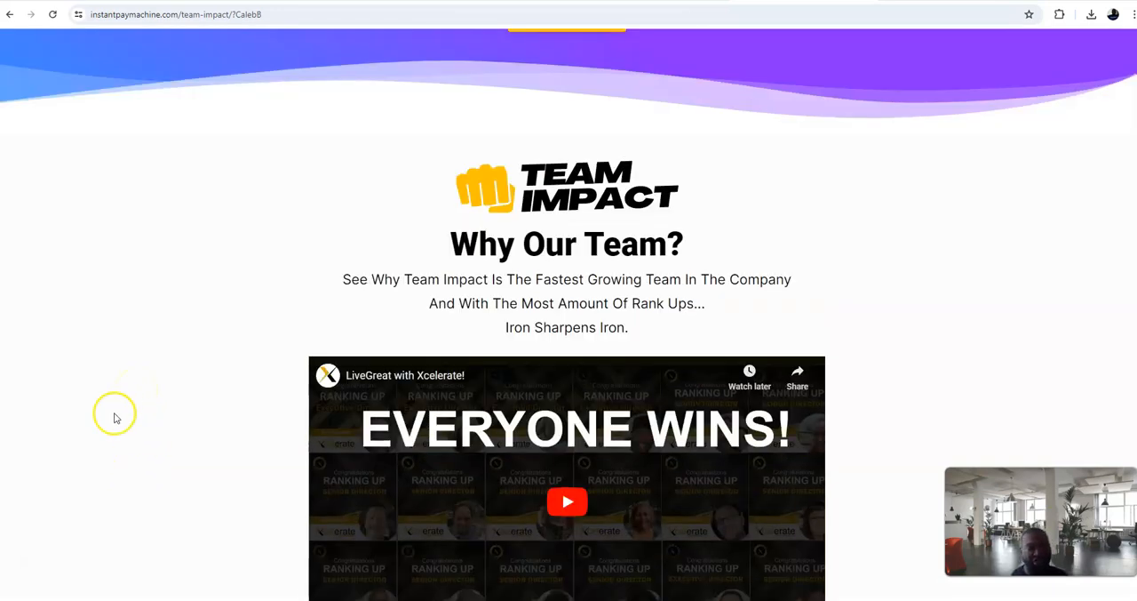
mouse_move(45, 555)
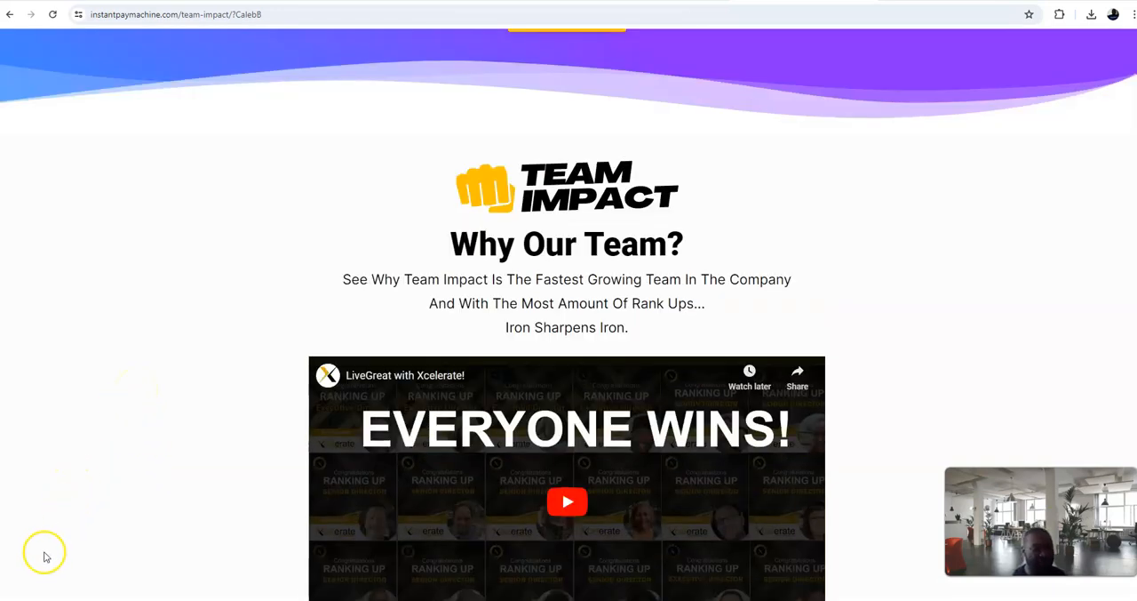
mouse_move(142, 484)
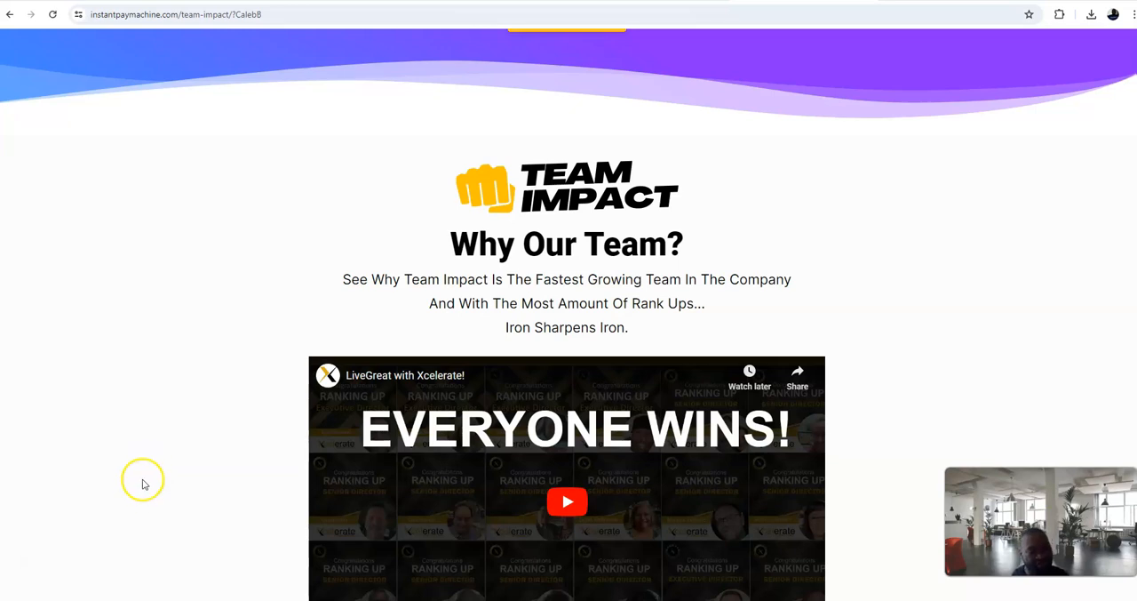
mouse_move(70, 544)
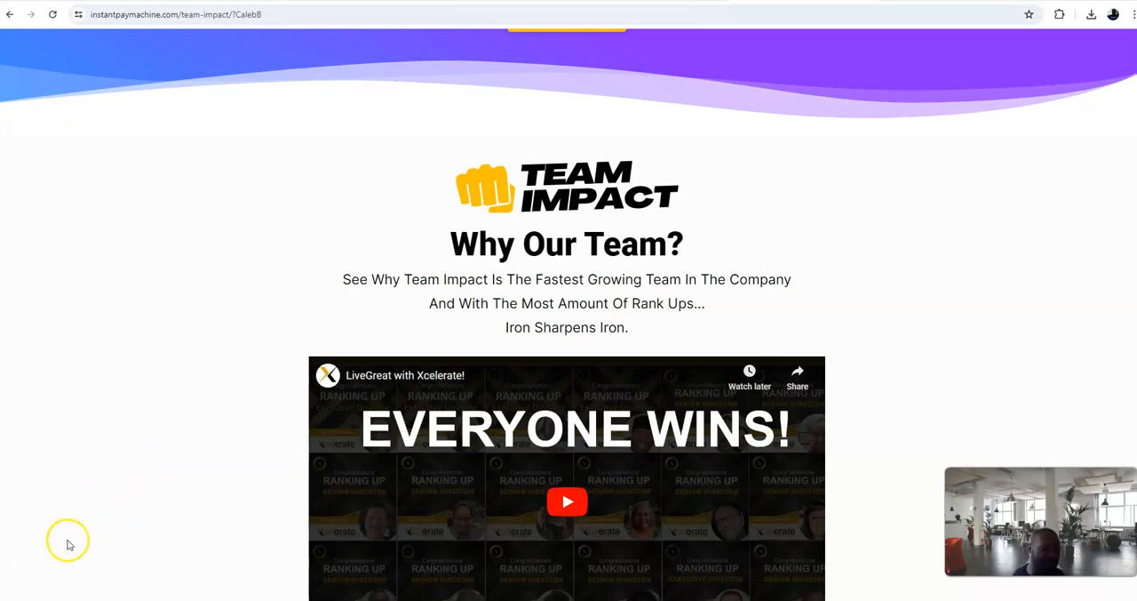